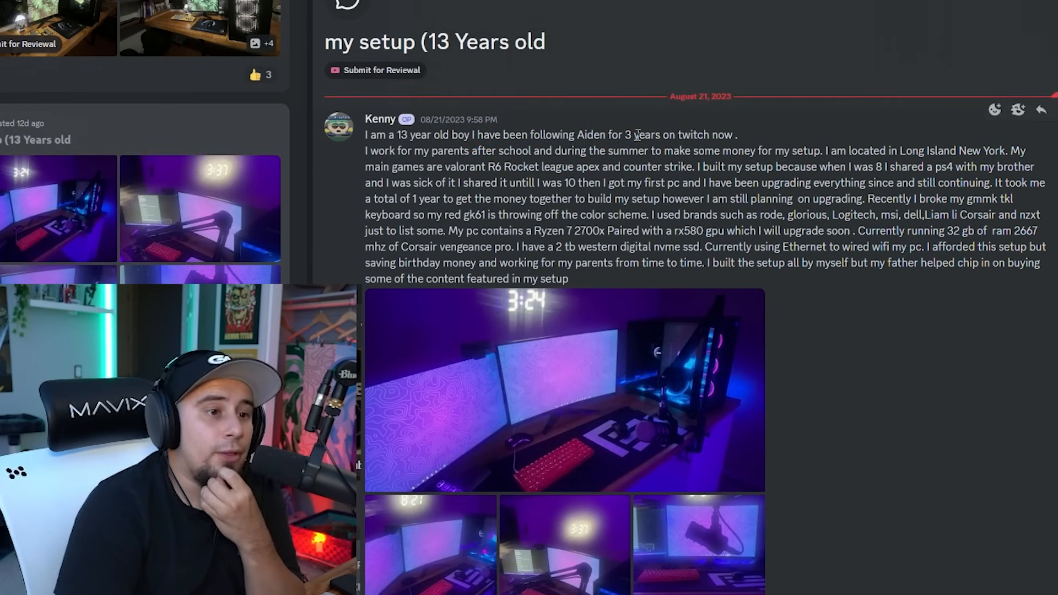
- Highlight the post's passages about his main games, why he built it, and saving up
{"action": "left_click_drag", "start_coordinate": [414, 151], "coordinate": [550, 166]}
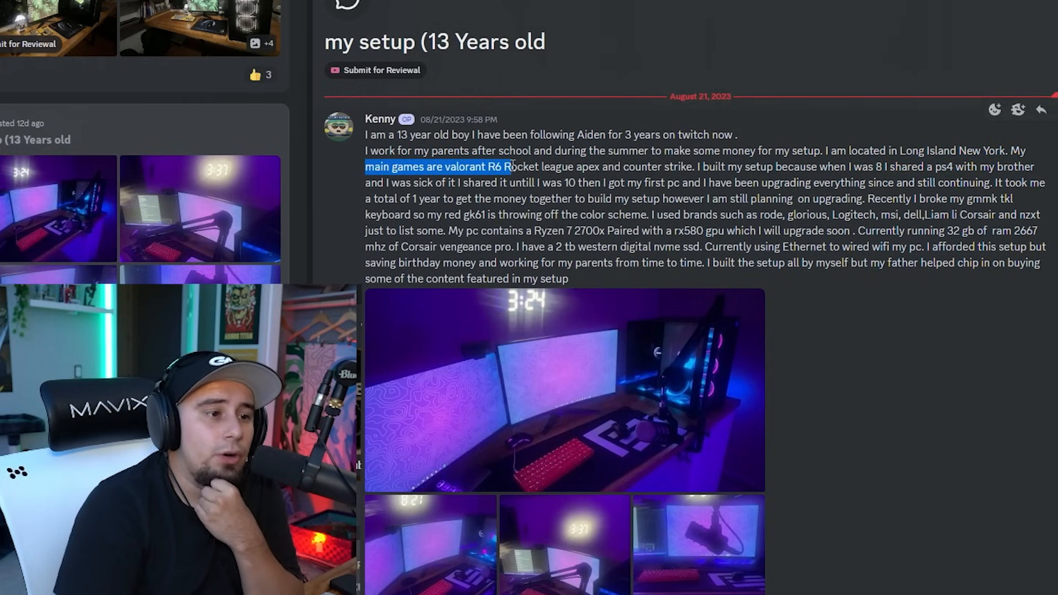
{"action": "left_click_drag", "start_coordinate": [510, 166], "coordinate": [679, 166]}
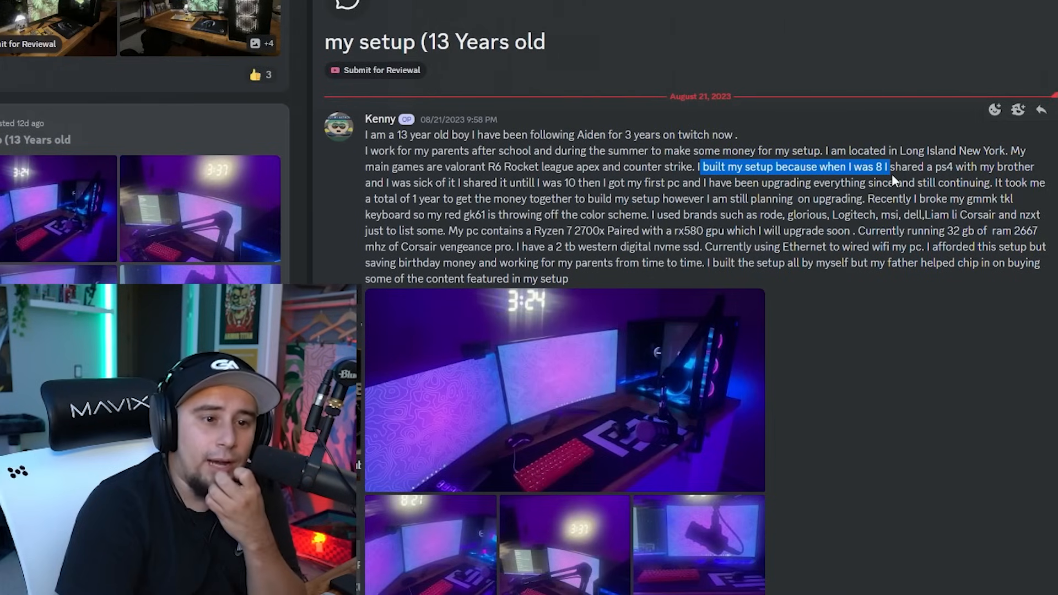
{"action": "left_click_drag", "start_coordinate": [891, 167], "coordinate": [965, 183]}
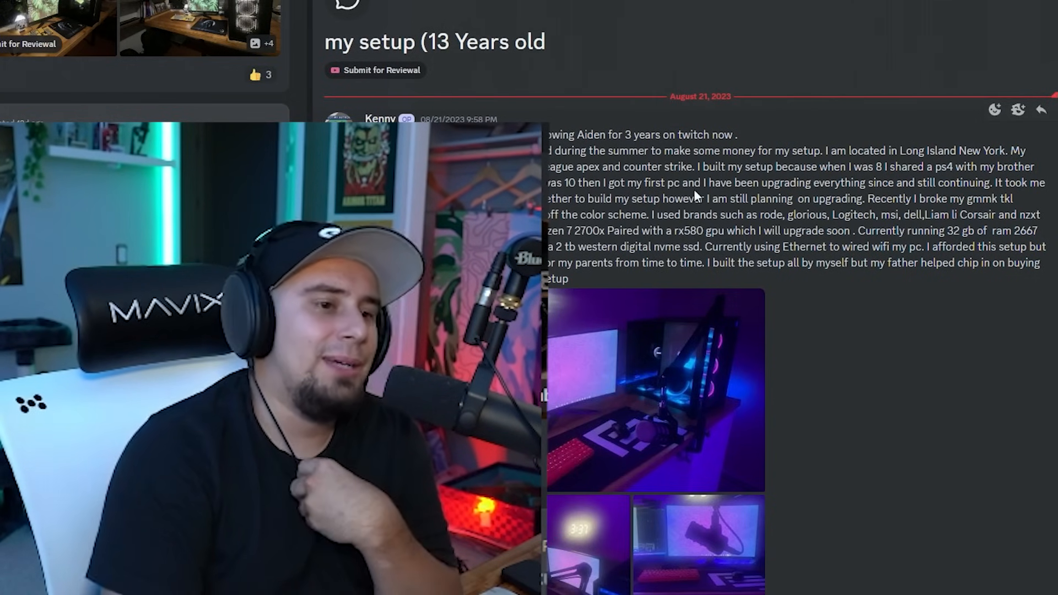
{"action": "left_click_drag", "start_coordinate": [704, 182], "coordinate": [912, 183]}
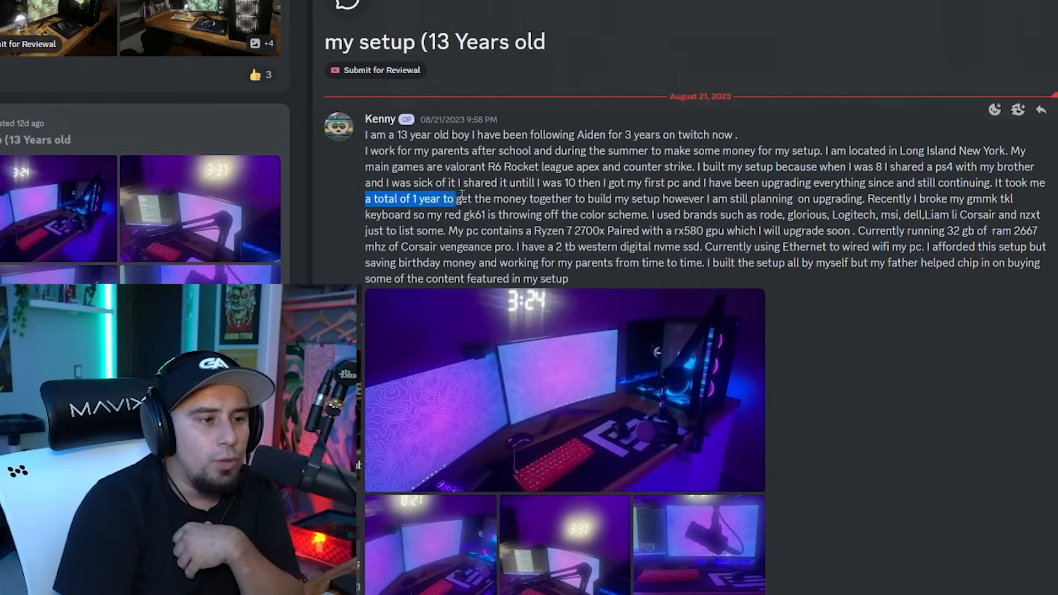
{"action": "left_click_drag", "start_coordinate": [456, 199], "coordinate": [702, 199]}
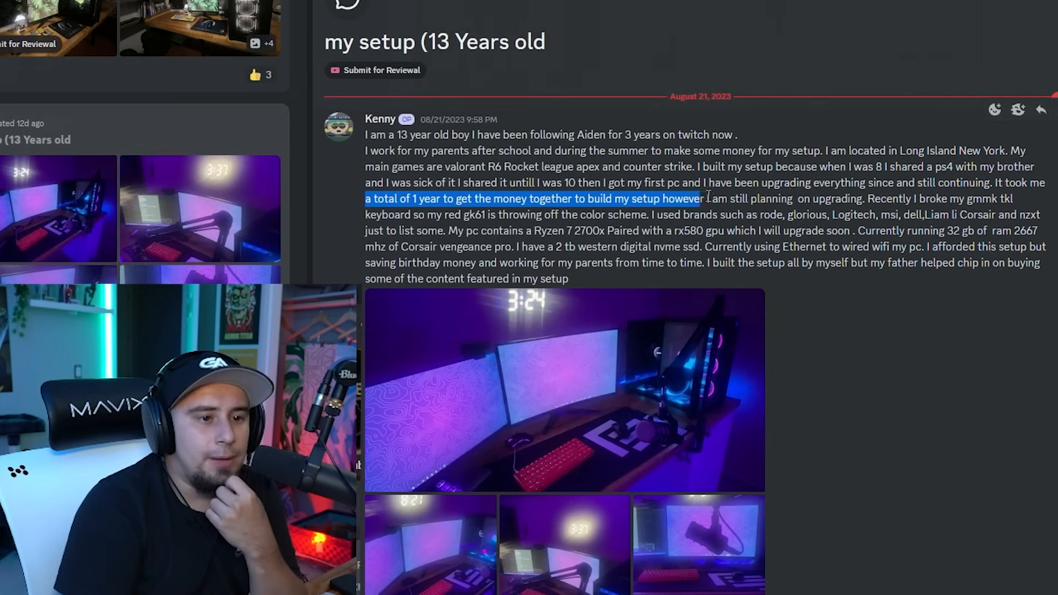
{"action": "left_click_drag", "start_coordinate": [702, 198], "coordinate": [866, 198]}
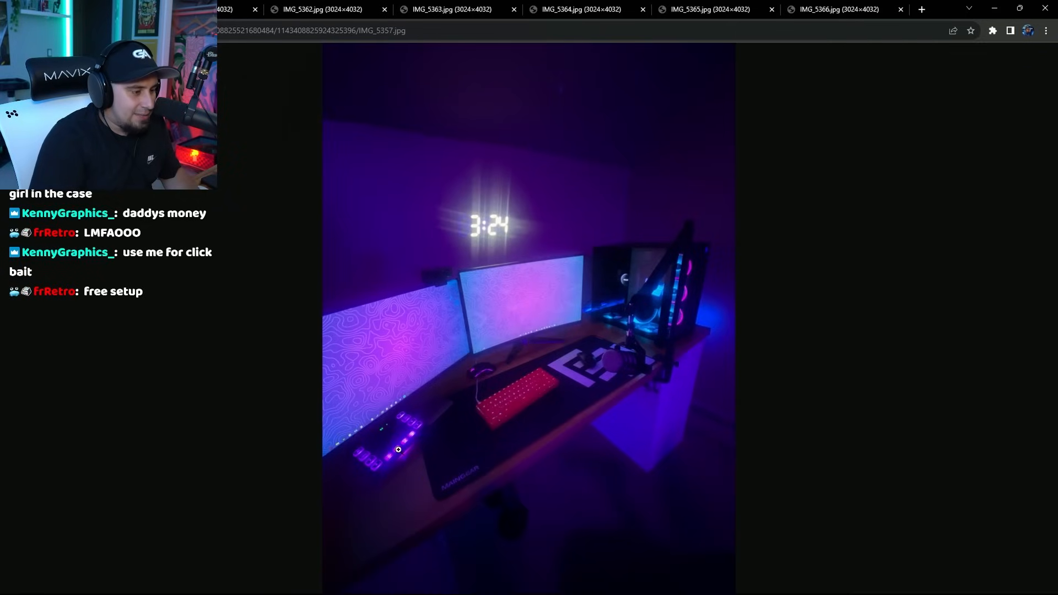
{"action": "mouse_move", "coordinate": [610, 201]}
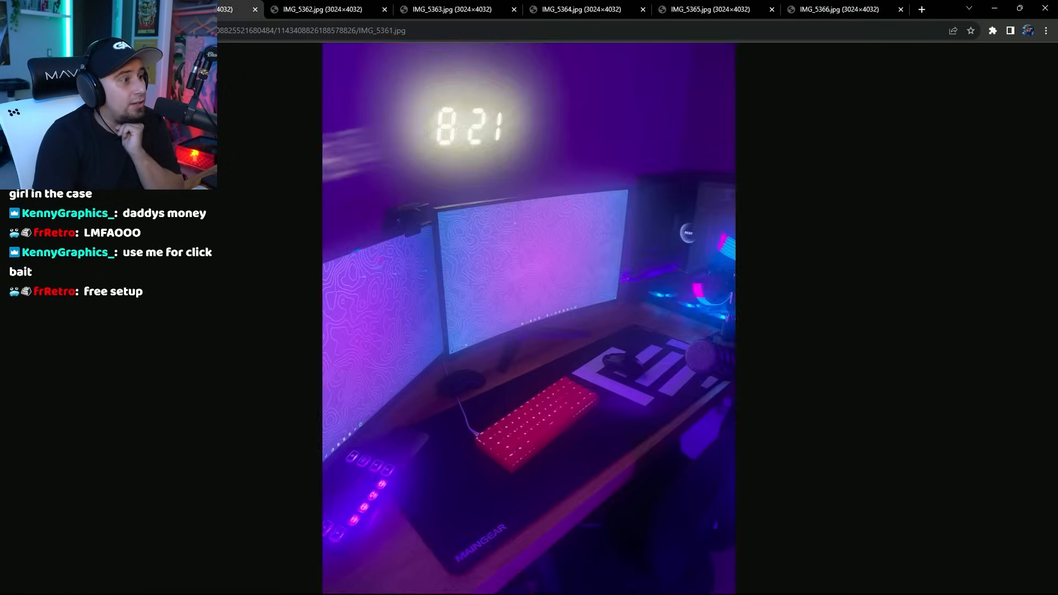
- View the setup photo tabs, including the microphone-arm shot, and close the dark cable photo
{"action": "left_click", "coordinate": [321, 10]}
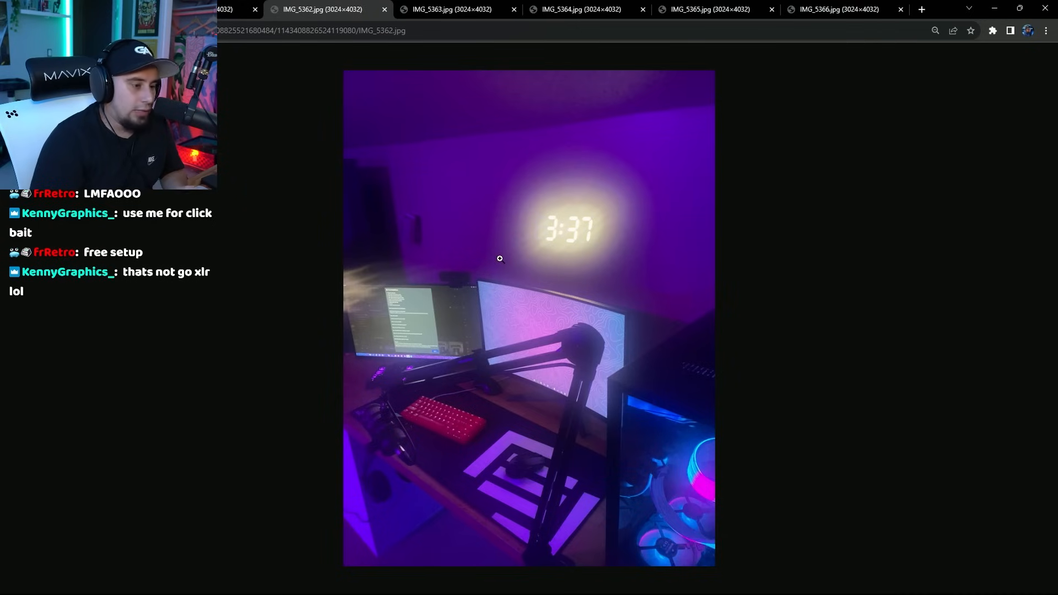
{"action": "left_click", "coordinate": [452, 9]}
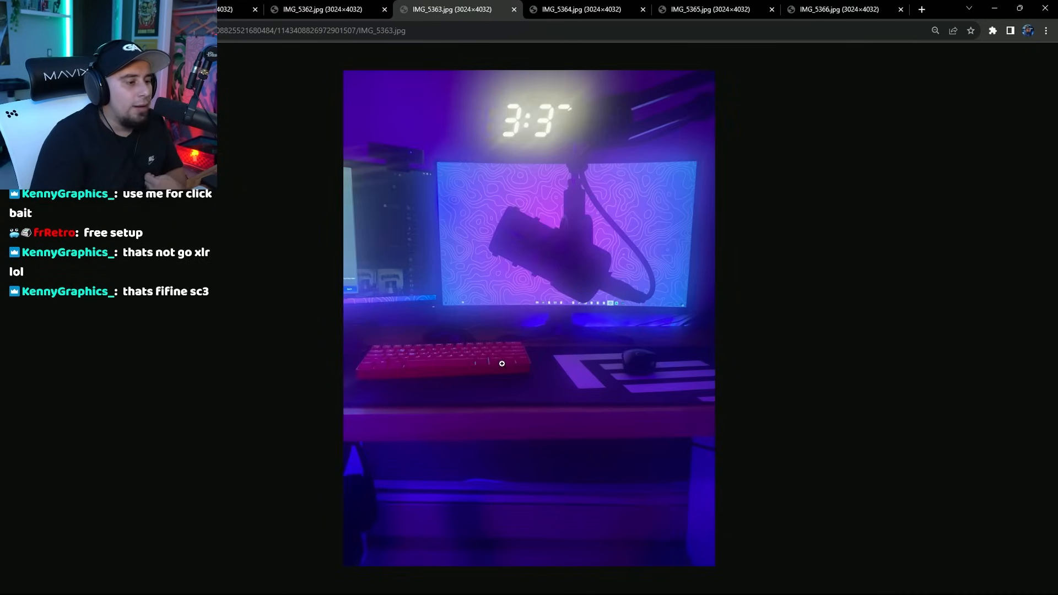
{"action": "left_click", "coordinate": [580, 9]}
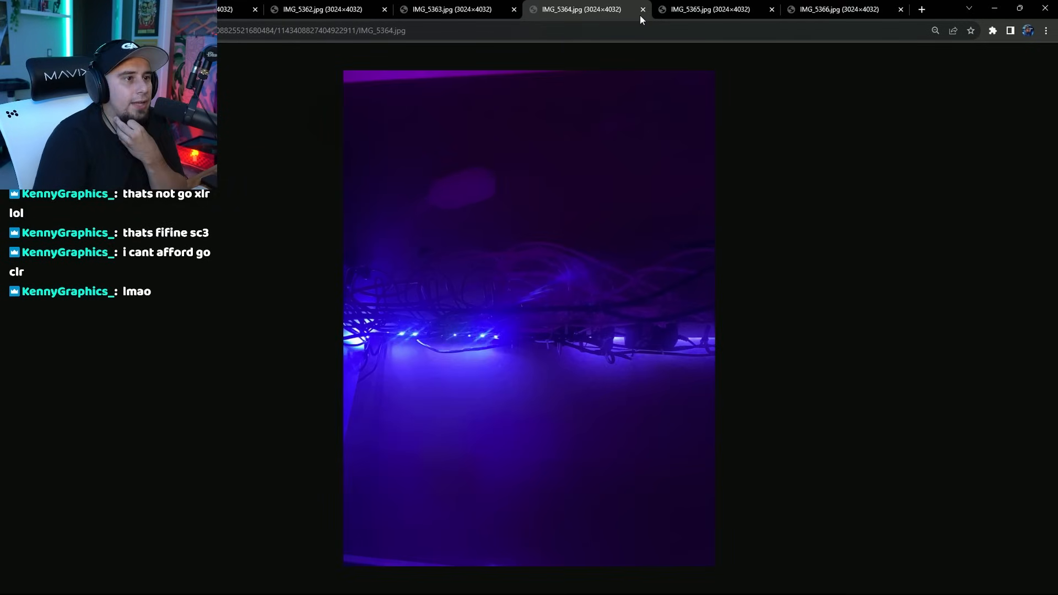
{"action": "left_click", "coordinate": [642, 9]}
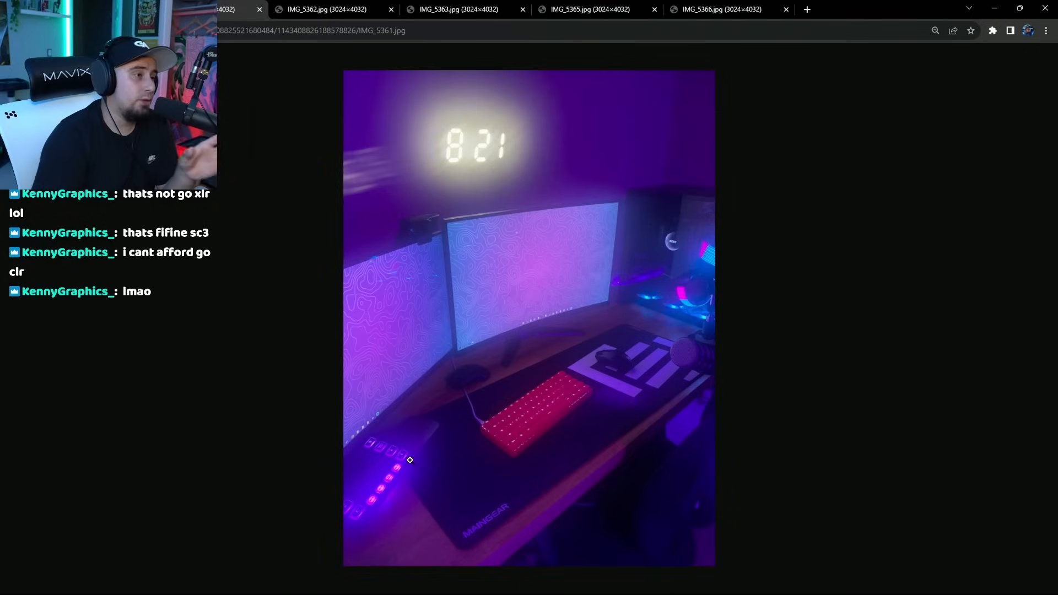
{"action": "left_click", "coordinate": [589, 9]}
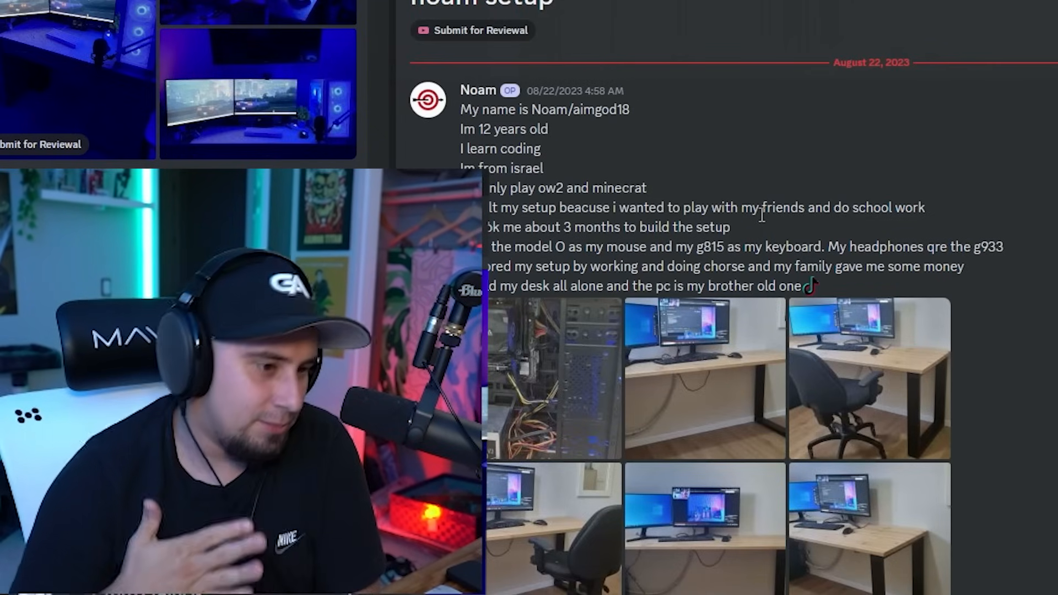
- Scroll Noam's post and highlight the passage on how he afforded his setup
{"action": "scroll", "scroll_direction": "down", "scroll_amount": 3}
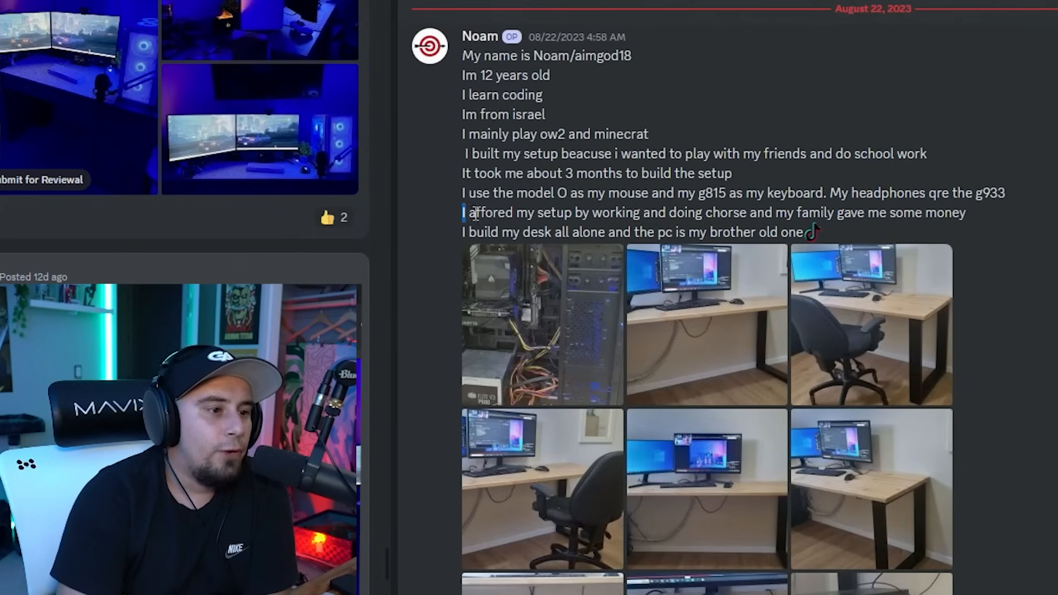
{"action": "left_click_drag", "start_coordinate": [465, 213], "coordinate": [790, 212]}
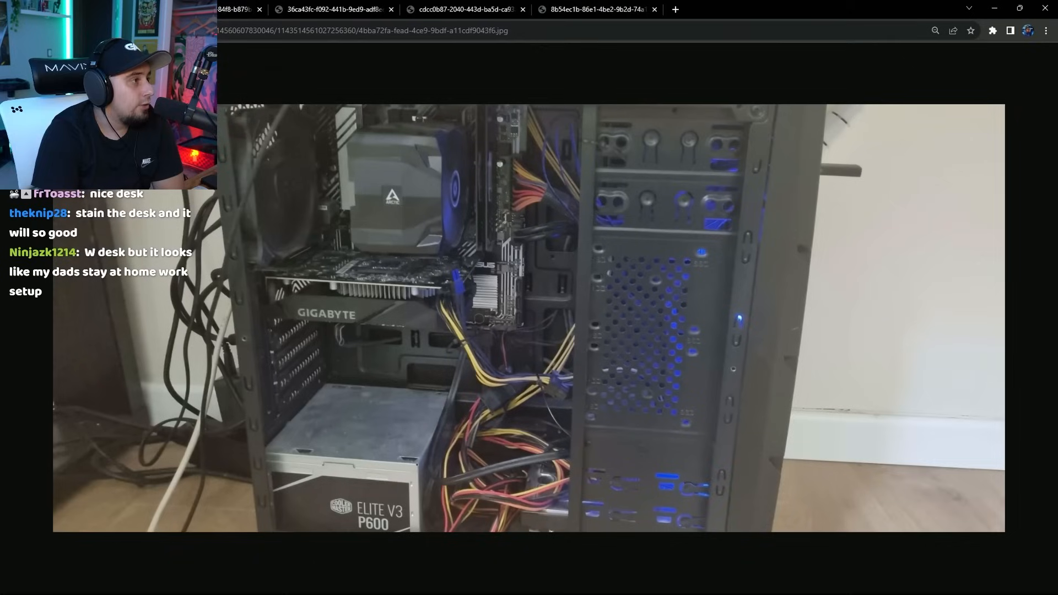
{"action": "mouse_move", "coordinate": [232, 9]}
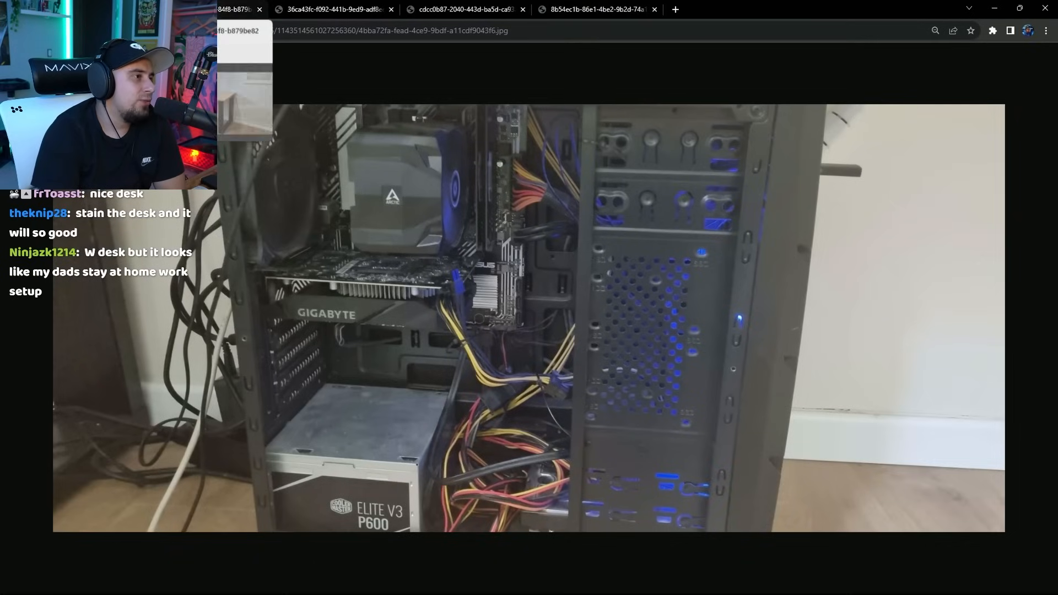
- View Noam's wide, angled, and office-chair desk photos in their Chrome tabs
{"action": "left_click", "coordinate": [464, 8]}
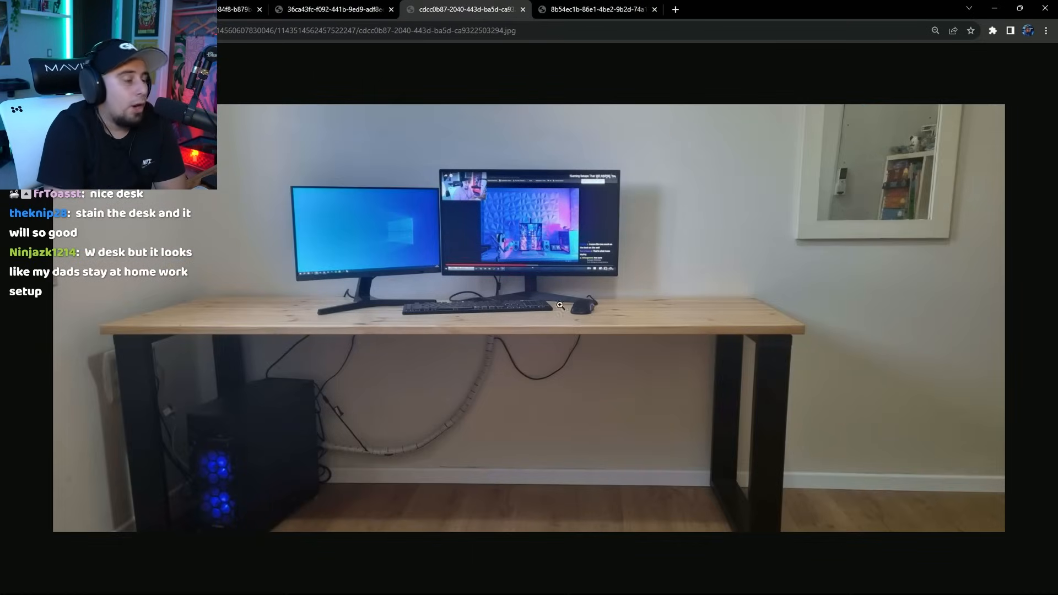
{"action": "mouse_move", "coordinate": [375, 105]}
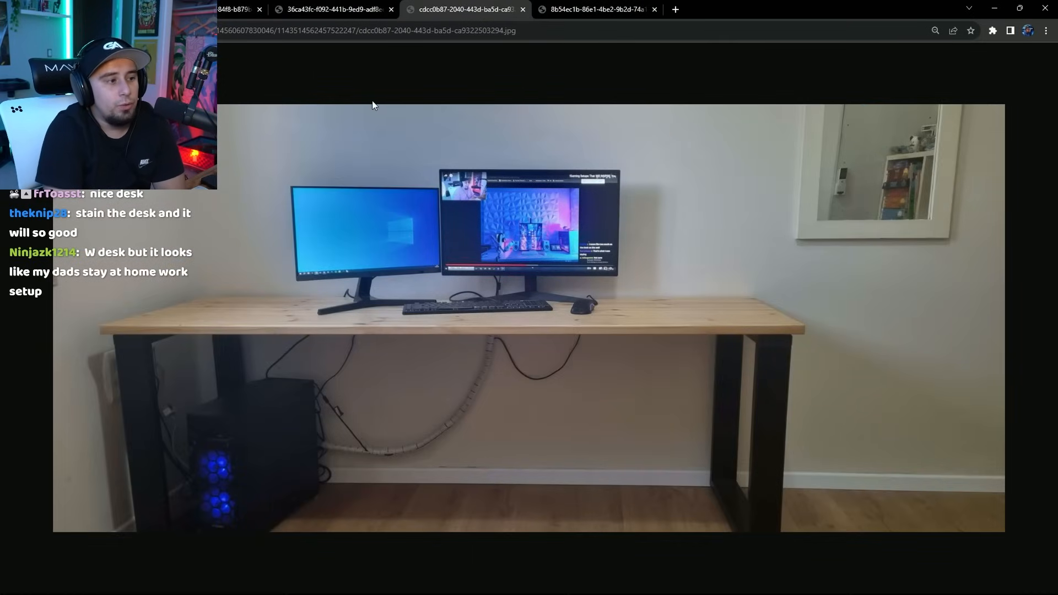
{"action": "mouse_move", "coordinate": [578, 244]}
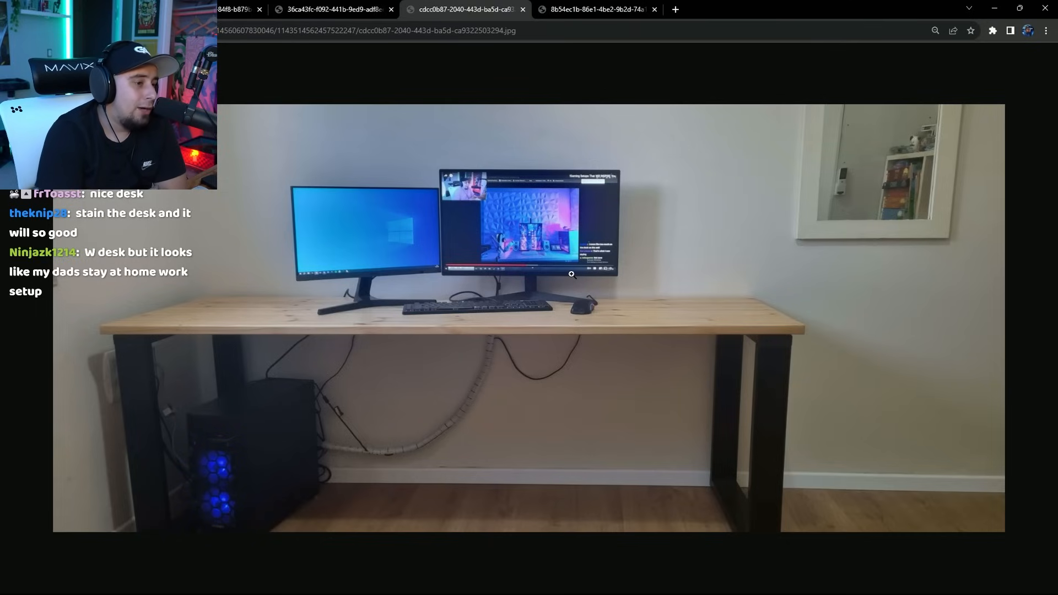
{"action": "left_click", "coordinate": [596, 9]}
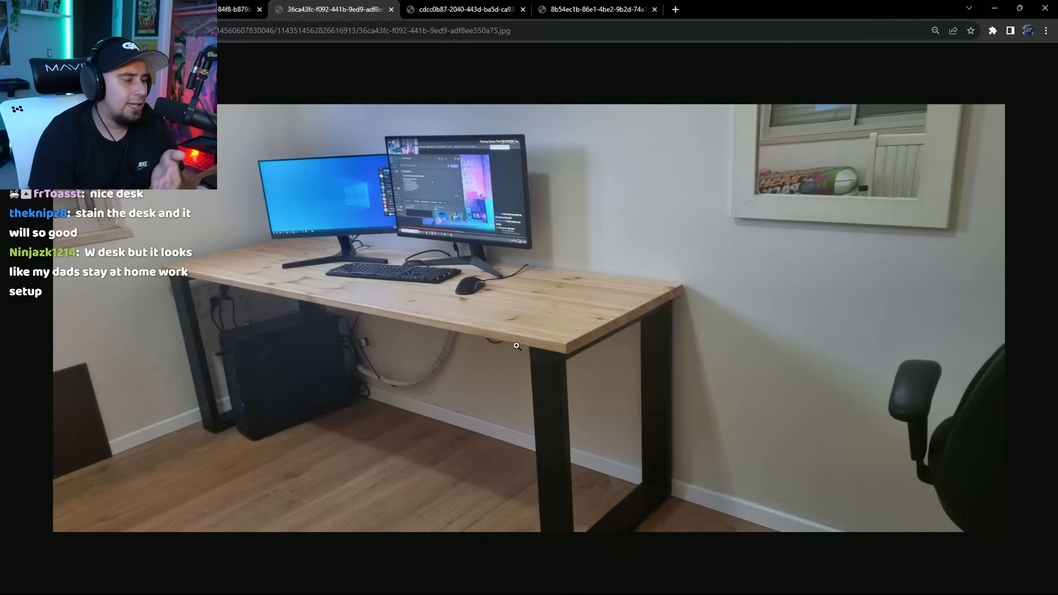
{"action": "left_click", "coordinate": [595, 9]}
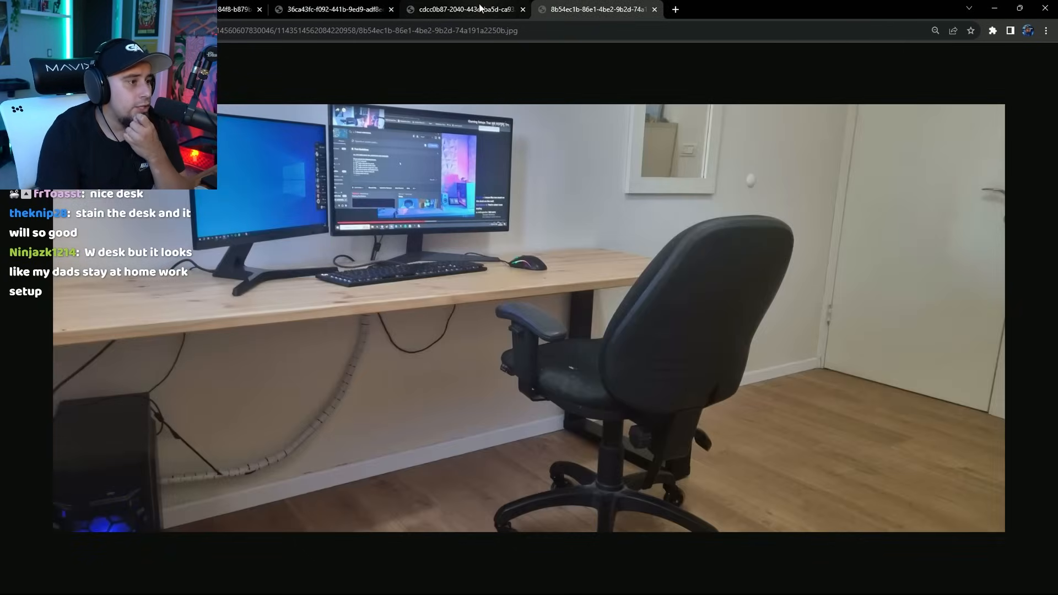
{"action": "left_click", "coordinate": [331, 9]}
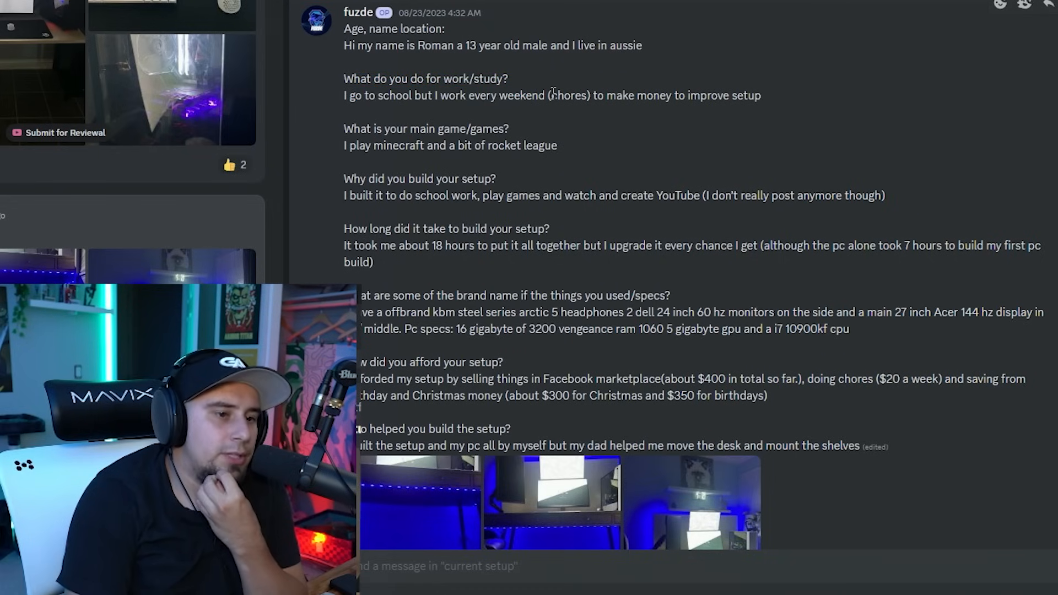
- Read Roman's answers, highlighting his brands and specs, then how he saved money
{"action": "scroll", "scroll_direction": "down", "scroll_amount": 3}
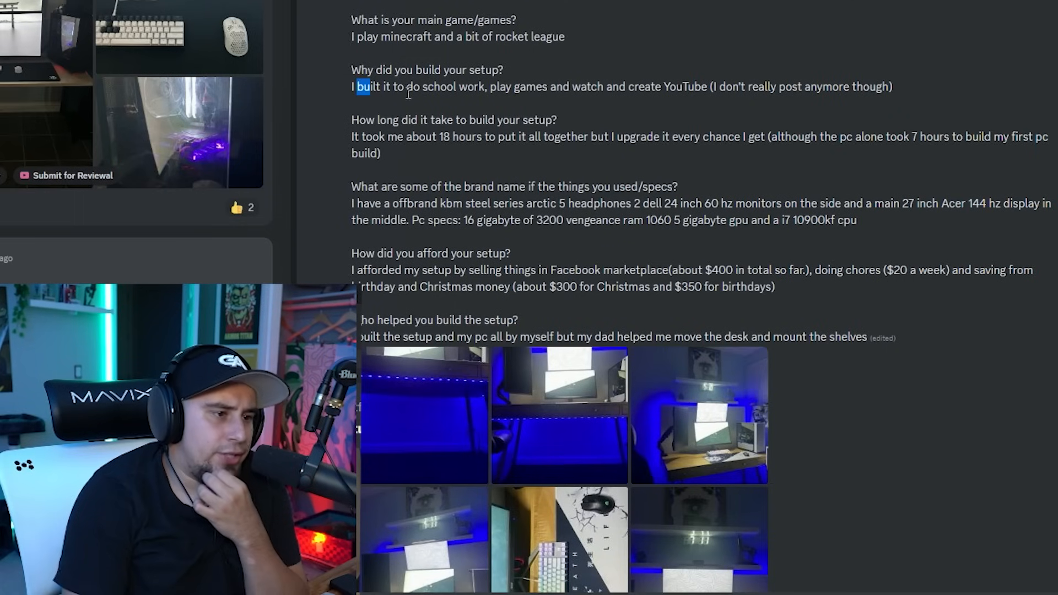
{"action": "left_click_drag", "start_coordinate": [361, 86], "coordinate": [675, 86]}
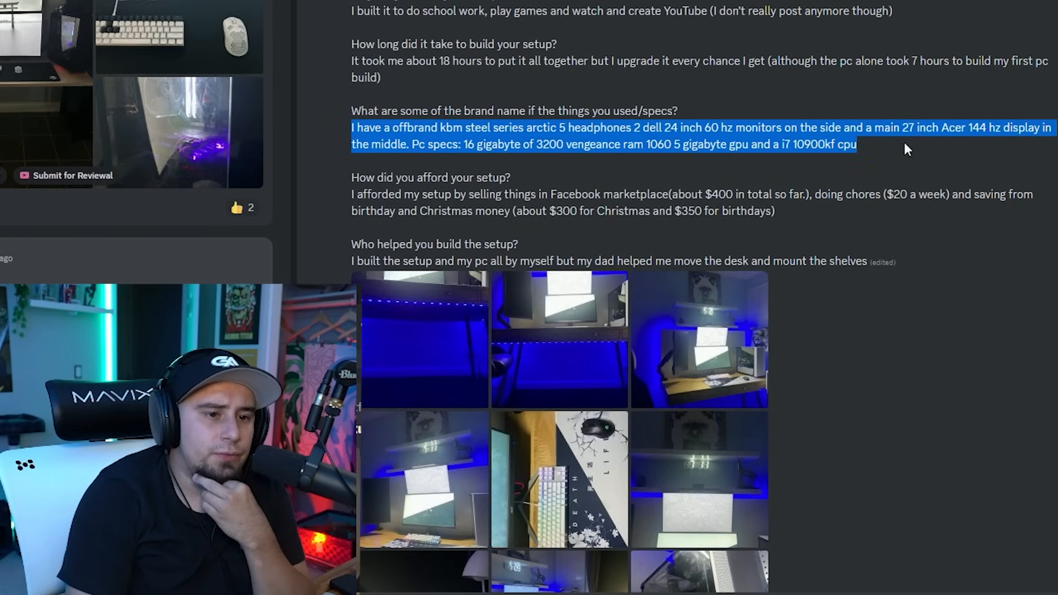
{"action": "left_click", "coordinate": [348, 196]}
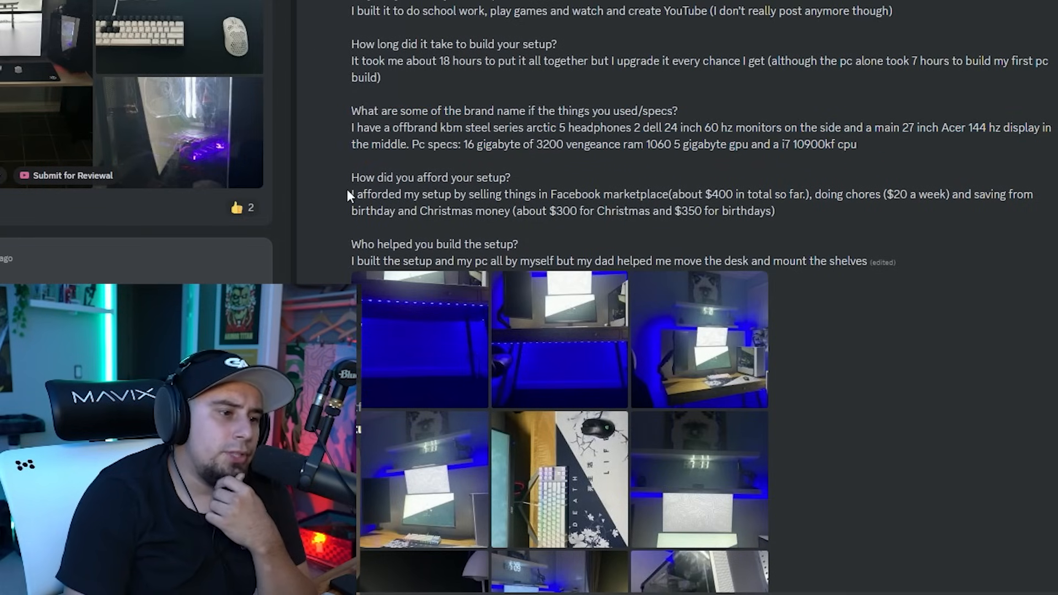
{"action": "left_click_drag", "start_coordinate": [351, 195], "coordinate": [758, 195]}
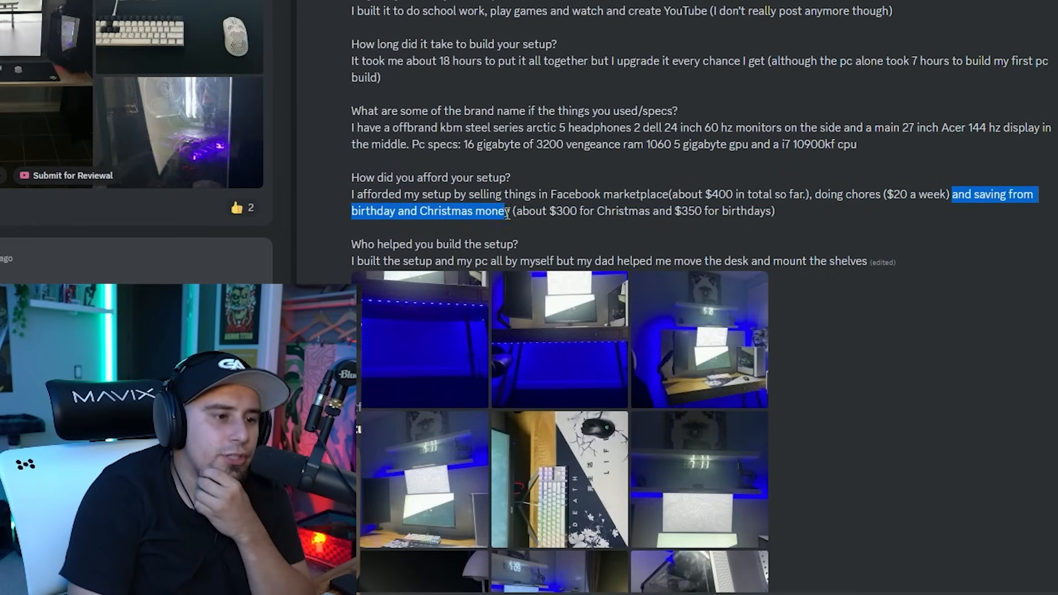
{"action": "left_click_drag", "start_coordinate": [506, 211], "coordinate": [775, 210]}
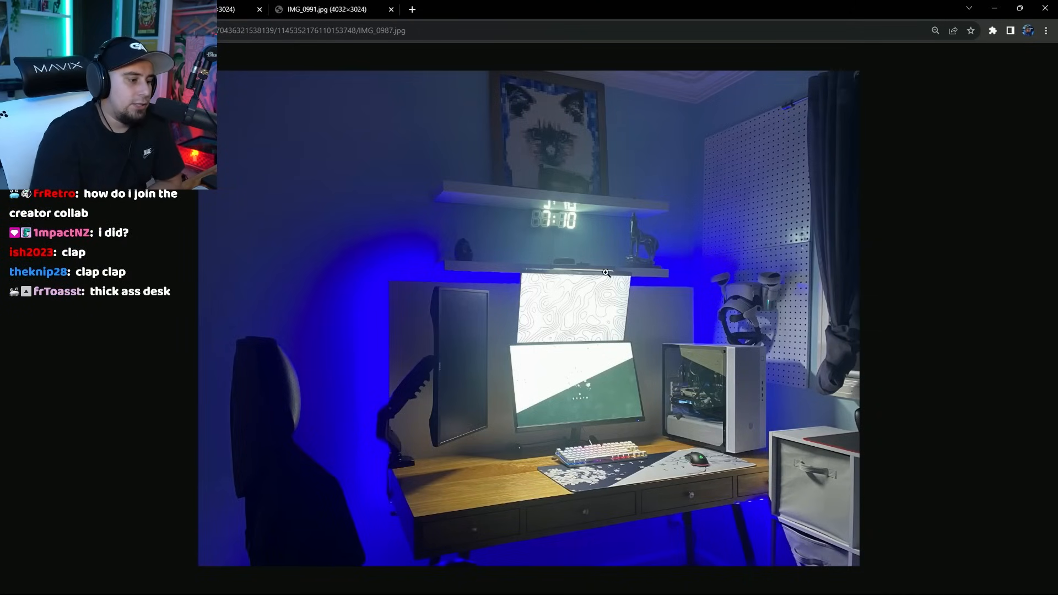
{"action": "mouse_move", "coordinate": [464, 336]}
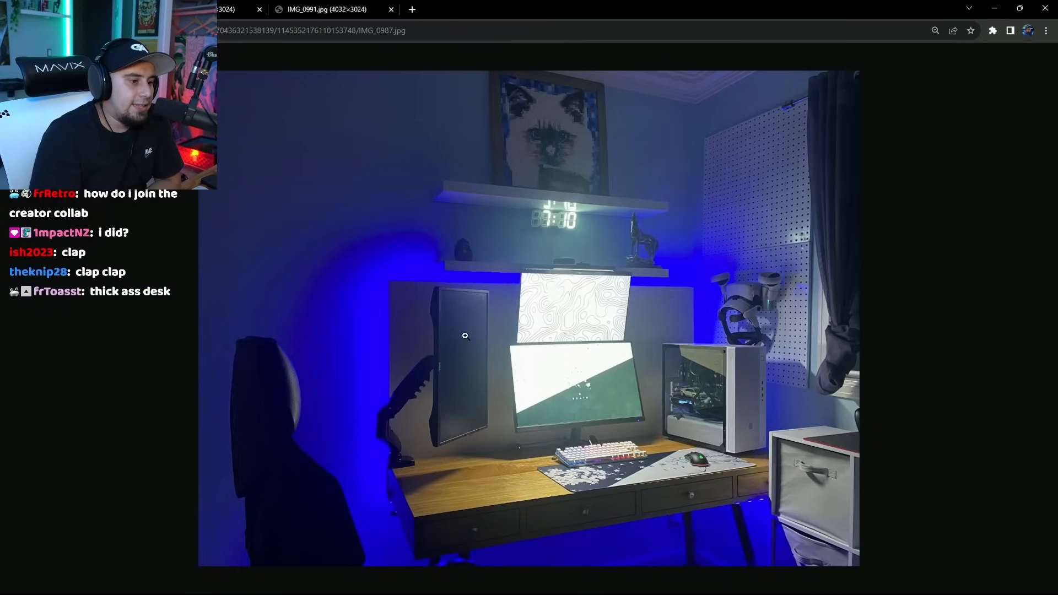
{"action": "mouse_move", "coordinate": [421, 235]}
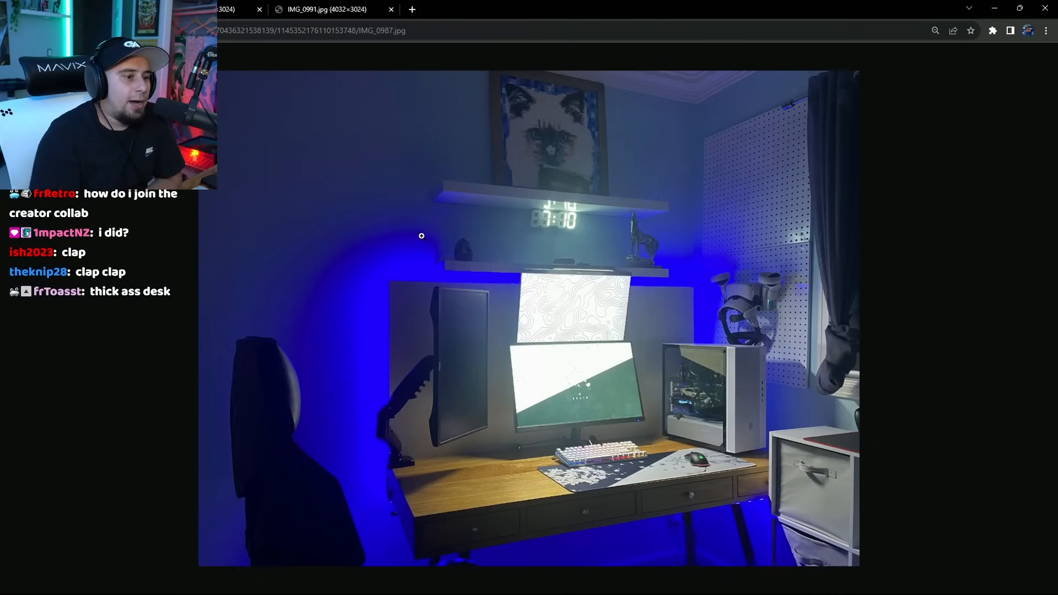
{"action": "mouse_move", "coordinate": [641, 286]}
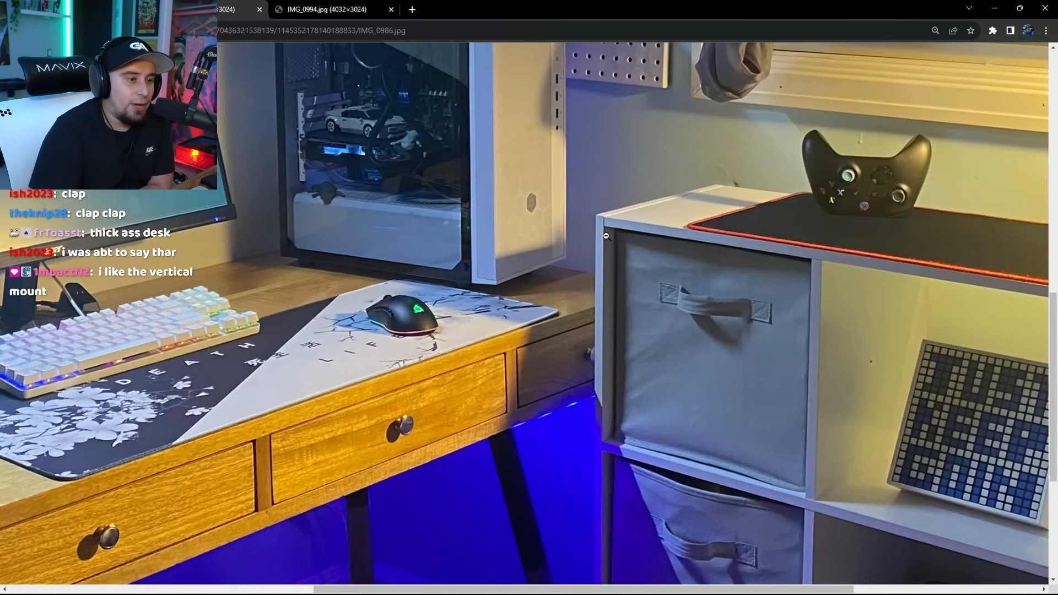
{"action": "mouse_move", "coordinate": [569, 207]}
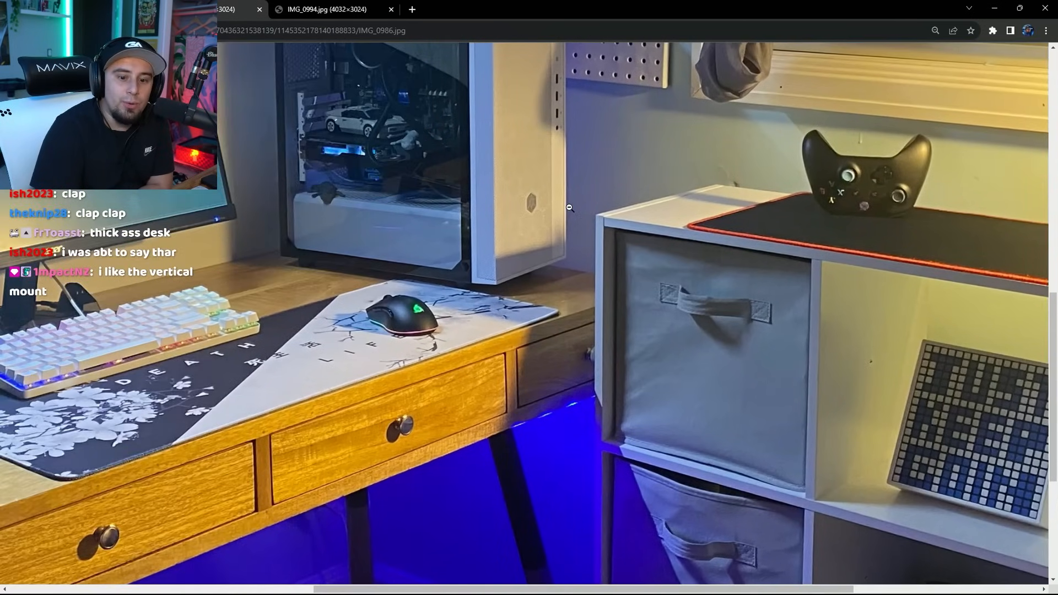
- Fit the white-PC photo to the window, then enlarge a photo in Roman's Discord post
{"action": "left_click", "coordinate": [569, 207]}
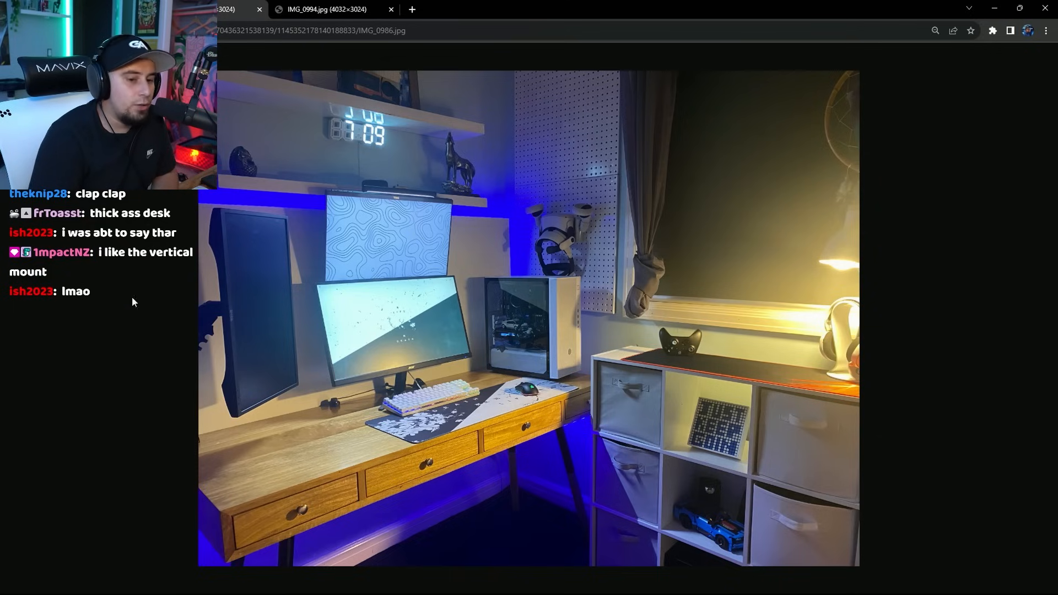
{"action": "left_click", "coordinate": [330, 9]}
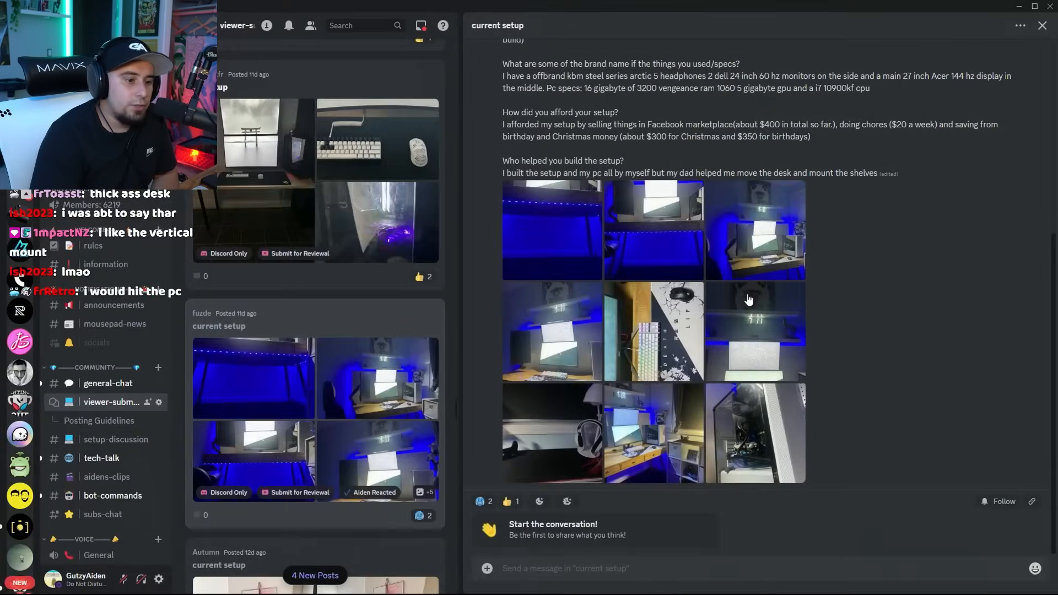
{"action": "left_click", "coordinate": [750, 298]}
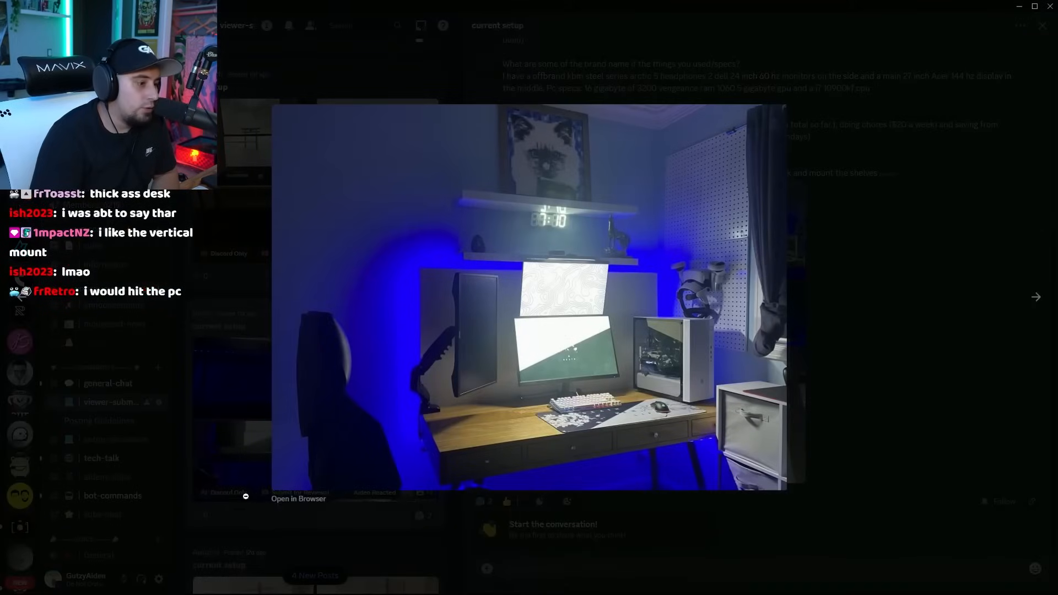
{"action": "left_click", "coordinate": [298, 499]}
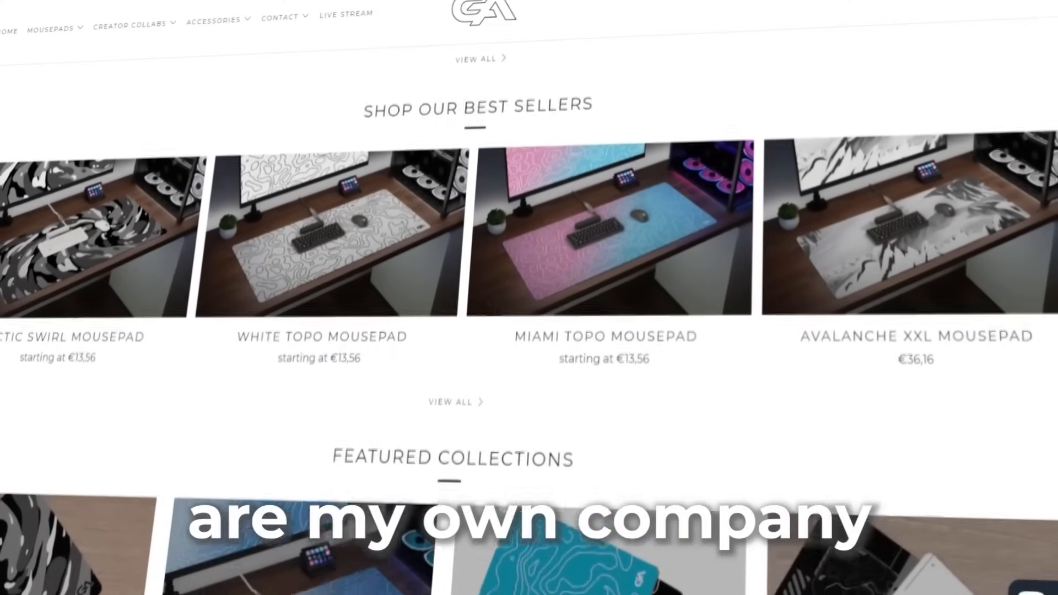
- Scroll down through Sam's questionnaire answers and specs
{"action": "scroll", "scroll_direction": "down", "scroll_amount": 3}
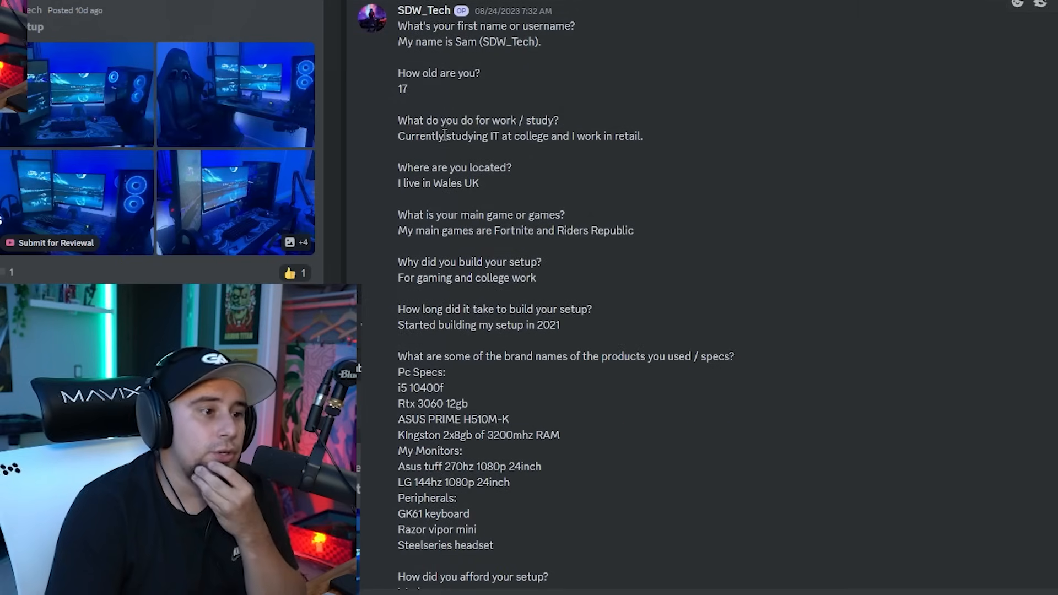
{"action": "left_click_drag", "start_coordinate": [398, 136], "coordinate": [587, 136]}
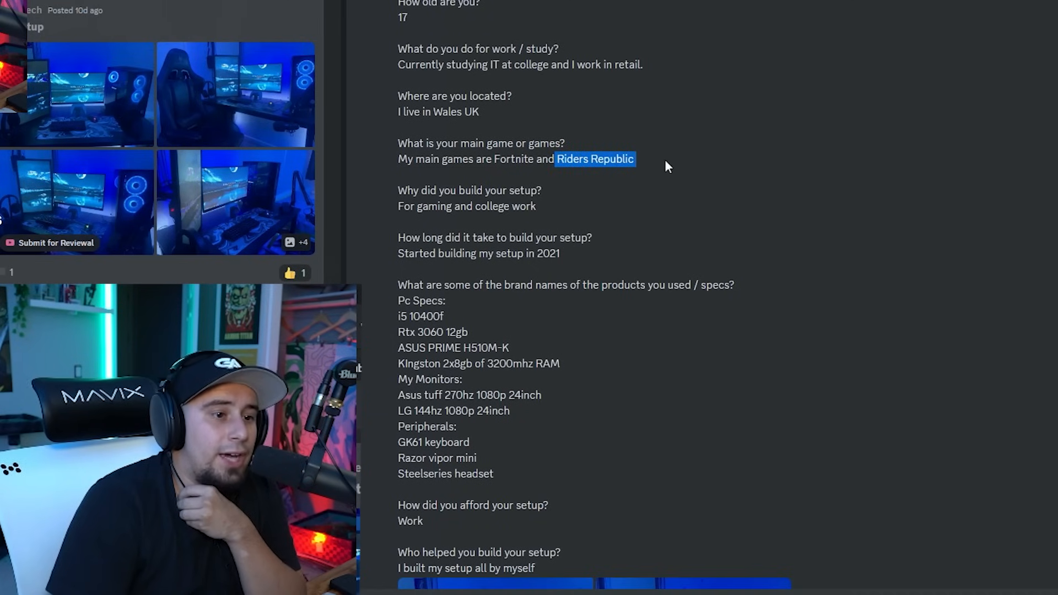
{"action": "scroll", "scroll_direction": "down", "scroll_amount": 3}
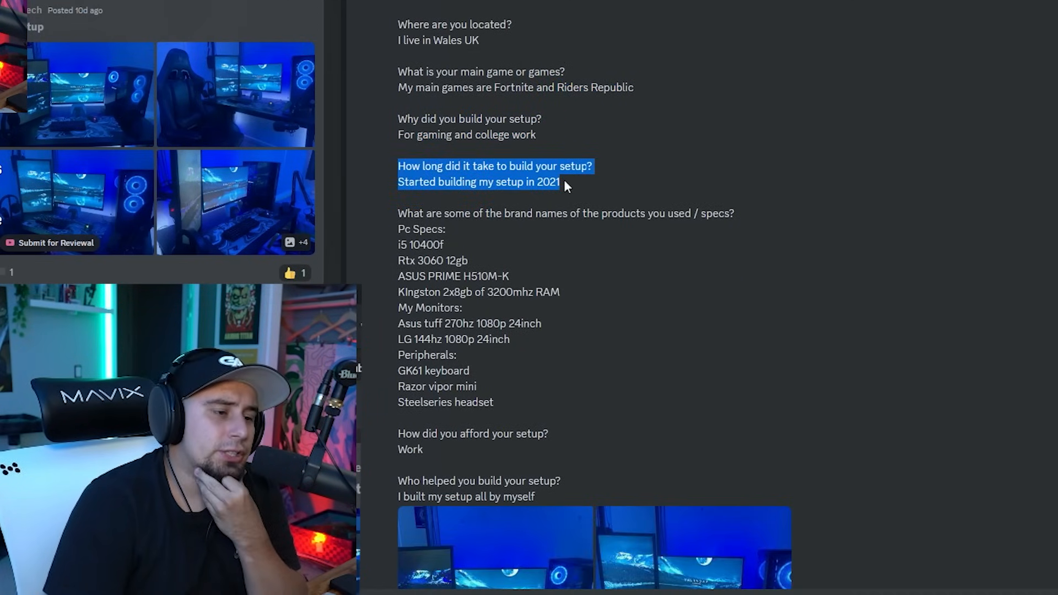
{"action": "scroll", "scroll_direction": "down", "scroll_amount": 3}
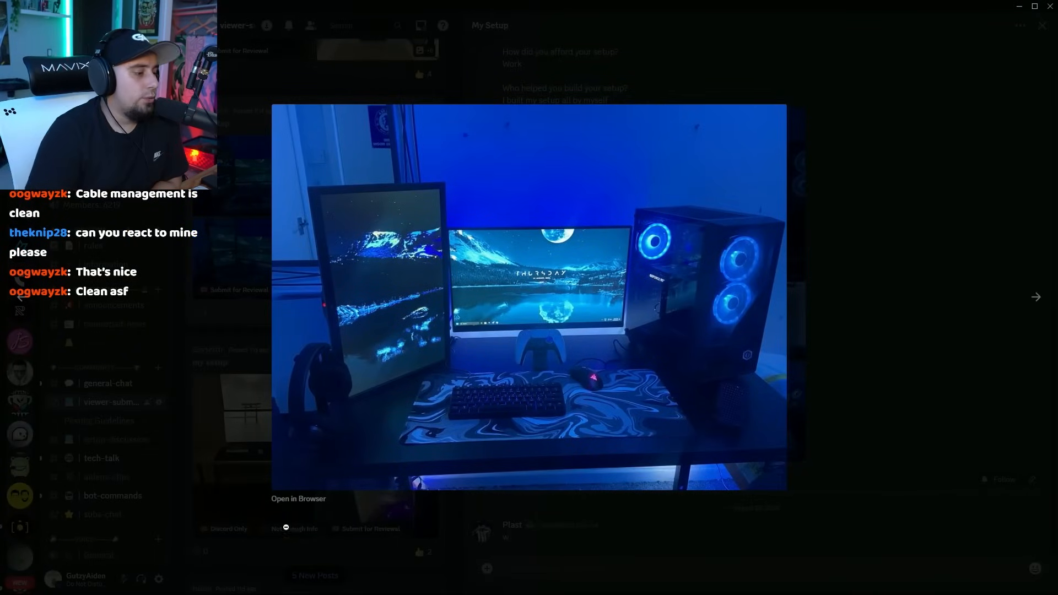
- Advance through Sam's enlarged desk photos toward the swirl mousepad close-up
{"action": "left_click", "coordinate": [298, 499]}
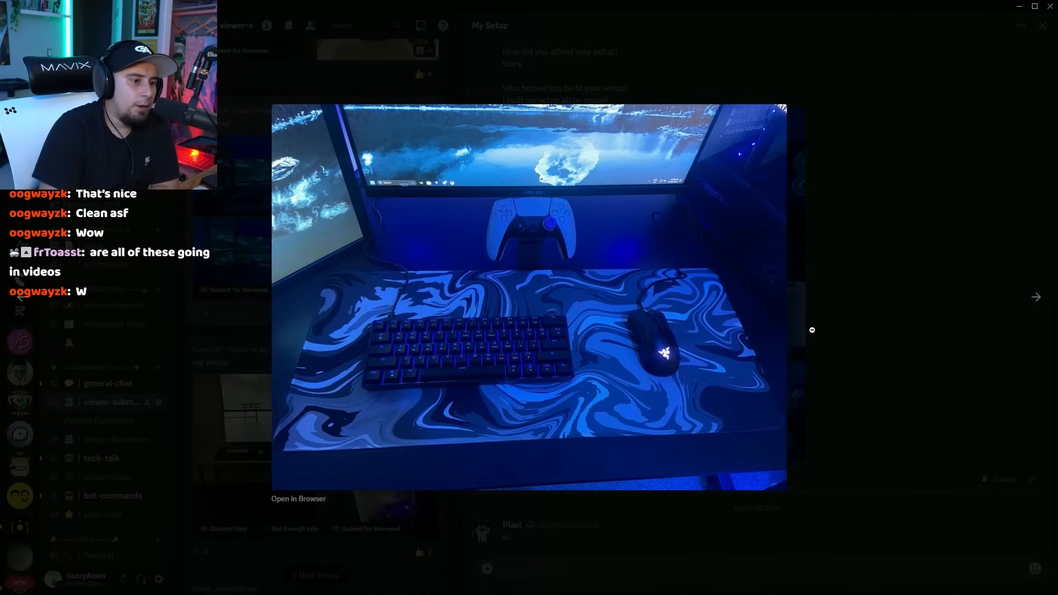
{"action": "left_click", "coordinate": [1037, 297]}
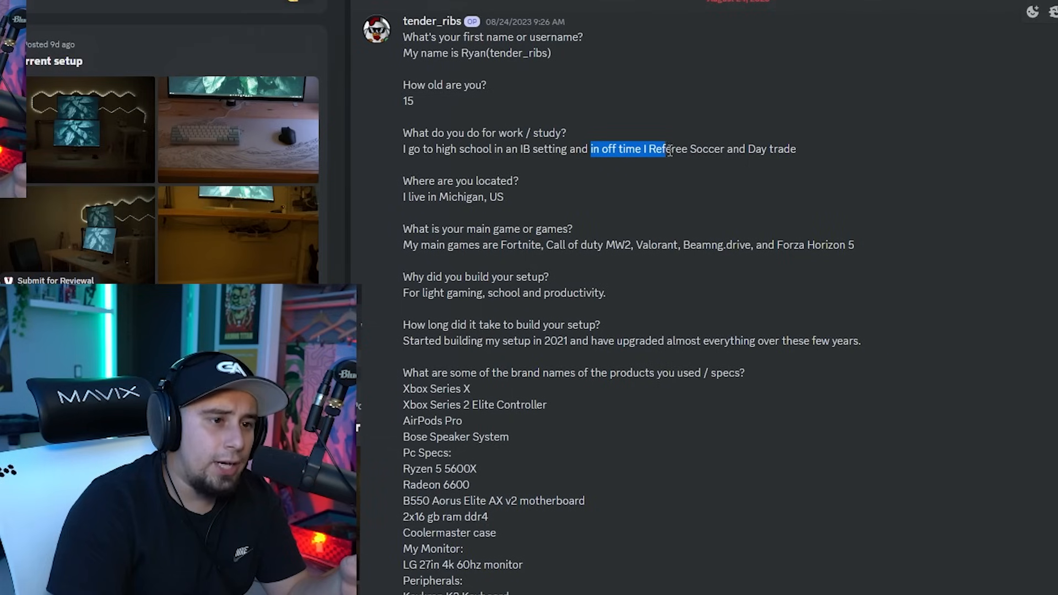
- Highlight Ryan's referee and day-trading answer, then his product and PC spec list
{"action": "left_click_drag", "start_coordinate": [665, 148], "coordinate": [797, 148]}
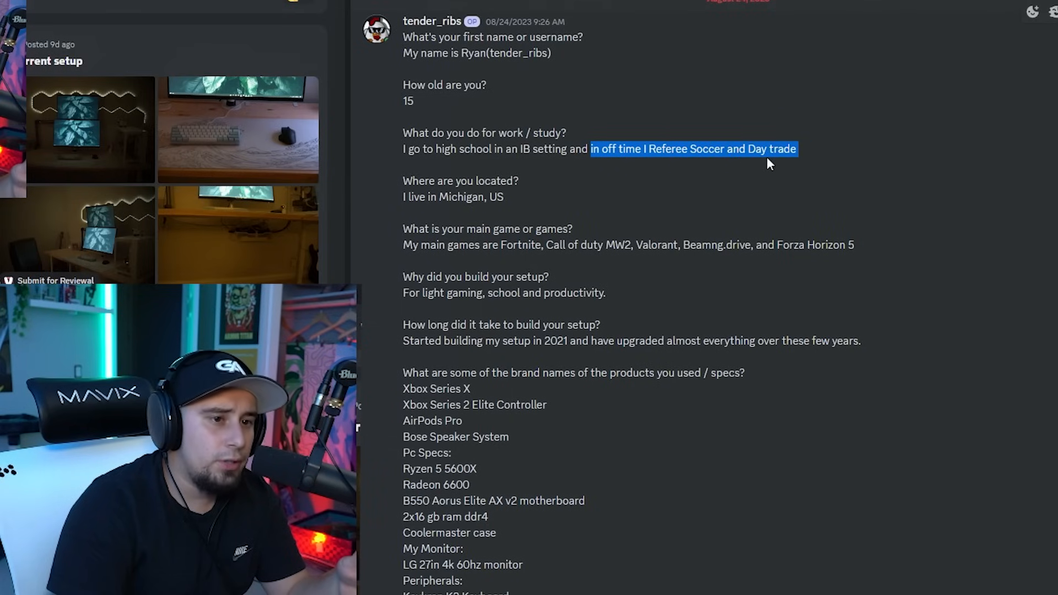
{"action": "scroll", "scroll_direction": "down", "scroll_amount": 3}
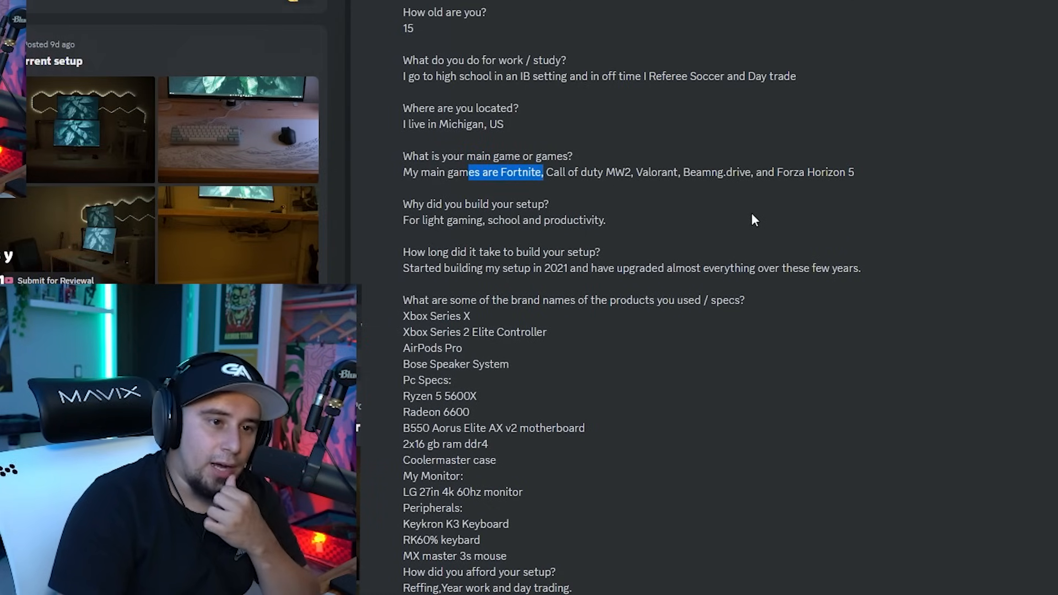
{"action": "scroll", "scroll_direction": "down", "scroll_amount": 3}
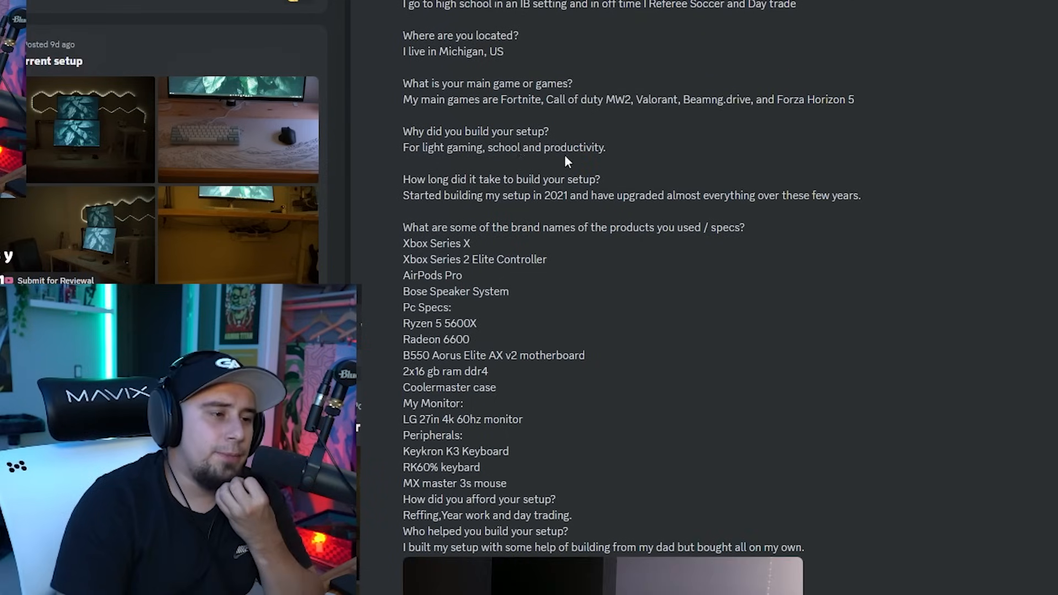
{"action": "scroll", "scroll_direction": "down", "scroll_amount": 3}
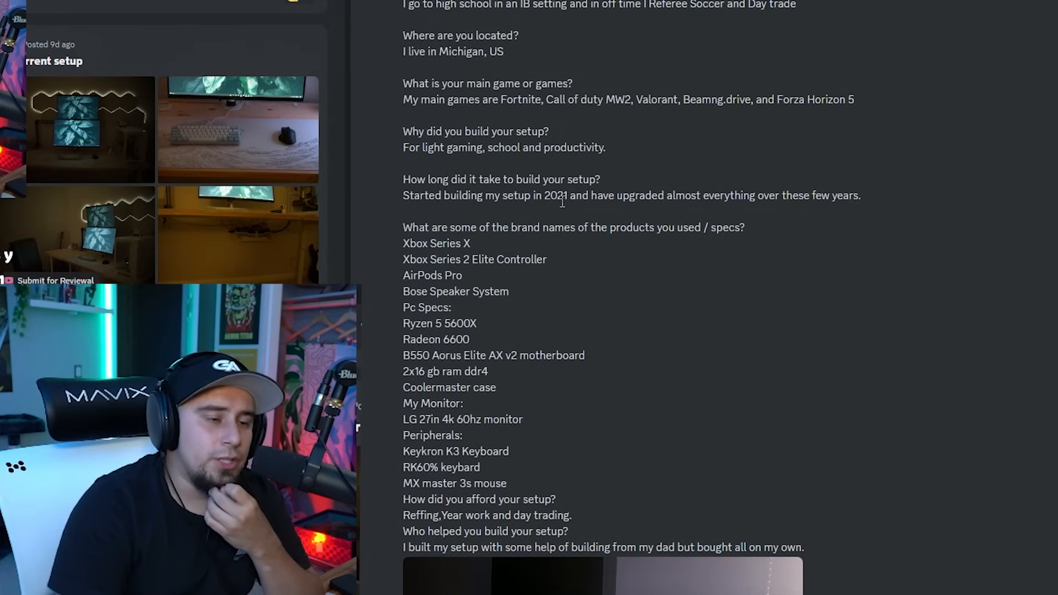
{"action": "scroll", "scroll_direction": "down", "scroll_amount": 3}
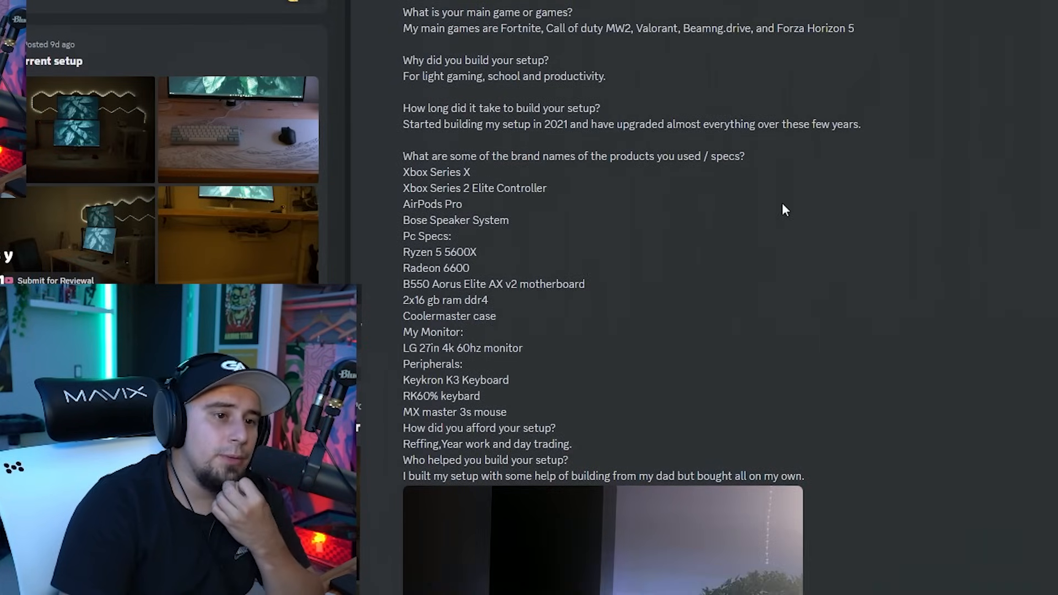
{"action": "left_click_drag", "start_coordinate": [403, 76], "coordinate": [569, 386]}
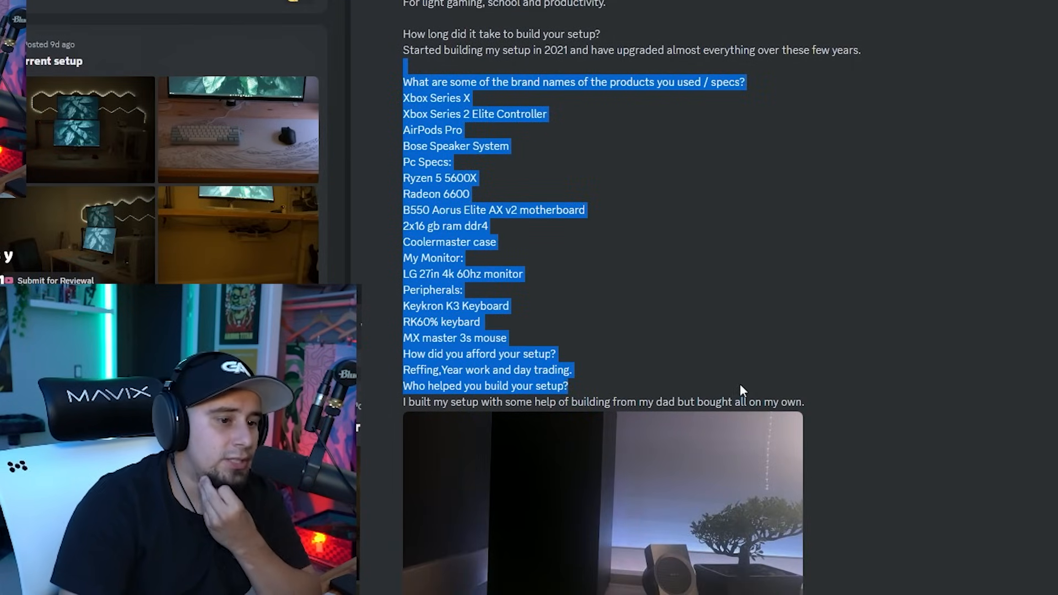
{"action": "scroll", "scroll_direction": "down", "scroll_amount": 3}
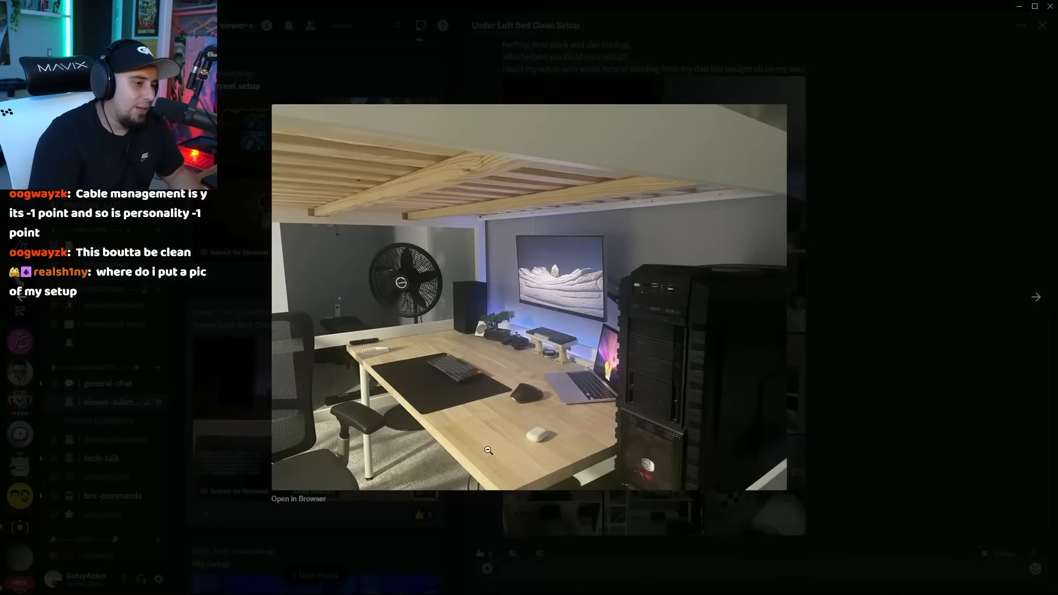
- Open Ryan's enlarged Under Loft Bed Clean Setup photos in the browser
{"action": "left_click", "coordinate": [488, 450]}
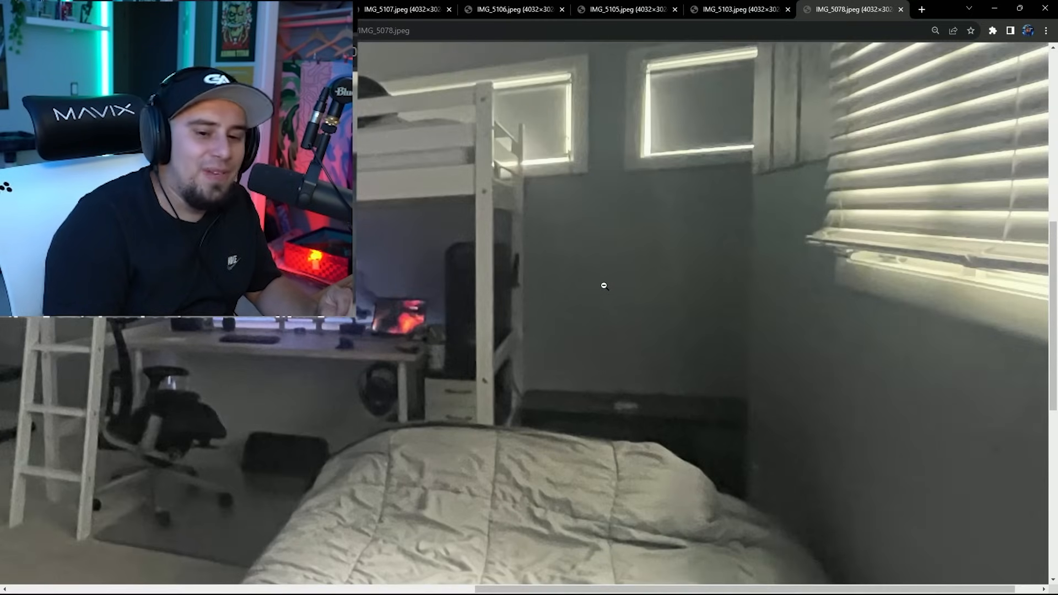
- Flip through the under-desk, loft-bed, angled and mesh-chair photos, ending on the straight-on shot
{"action": "left_click", "coordinate": [604, 286]}
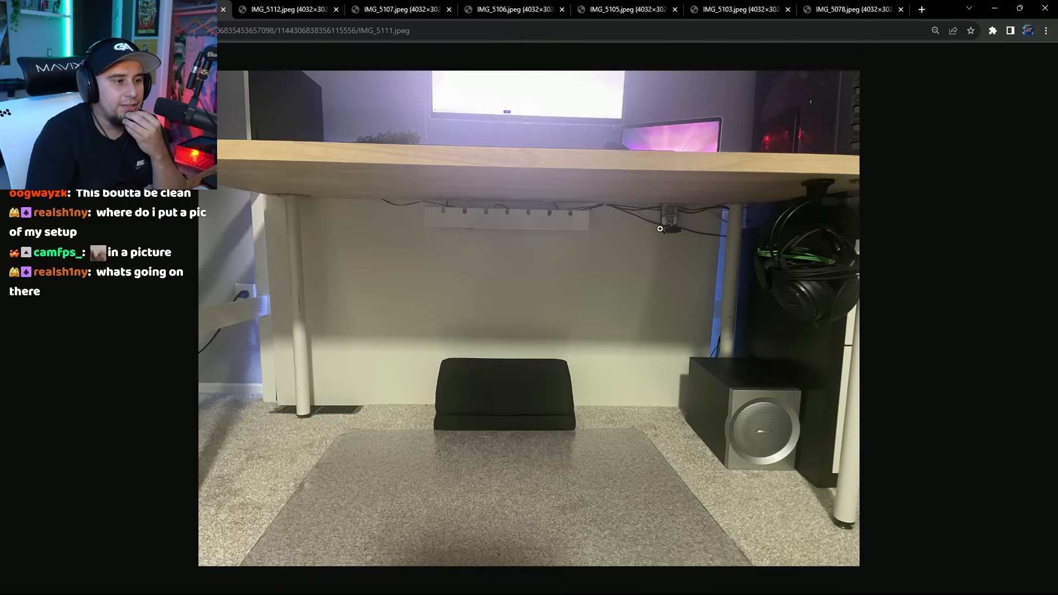
{"action": "left_click", "coordinate": [398, 9]}
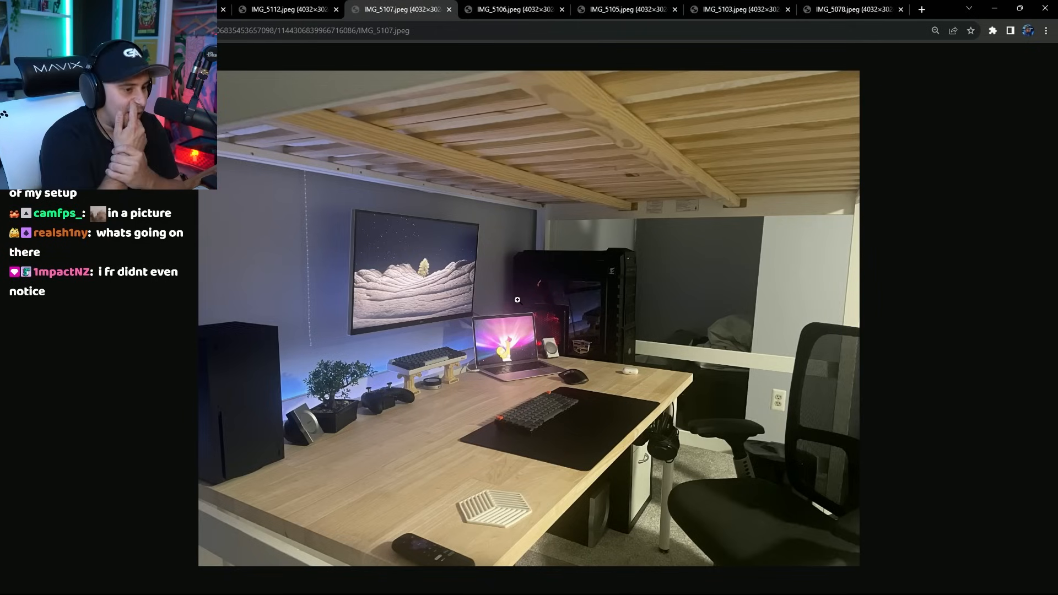
{"action": "left_click", "coordinate": [624, 9]}
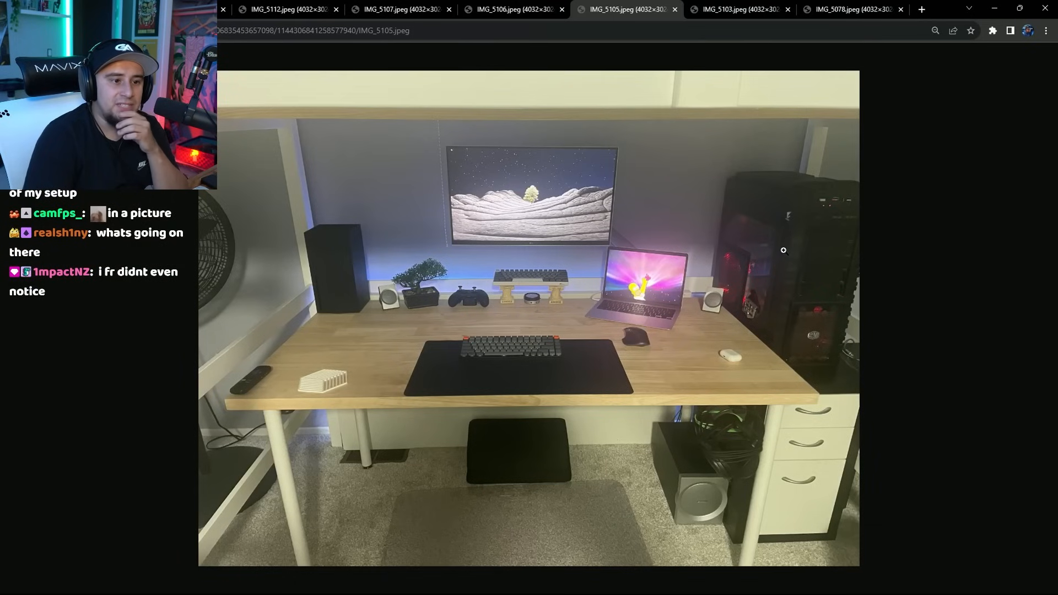
{"action": "mouse_move", "coordinate": [862, 189]}
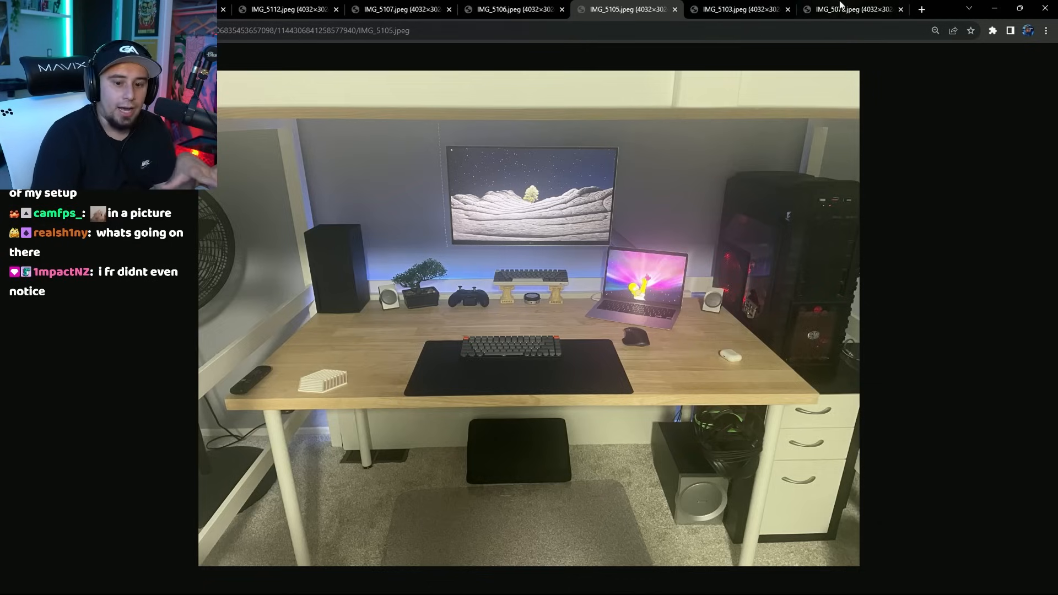
{"action": "left_click", "coordinate": [738, 9]}
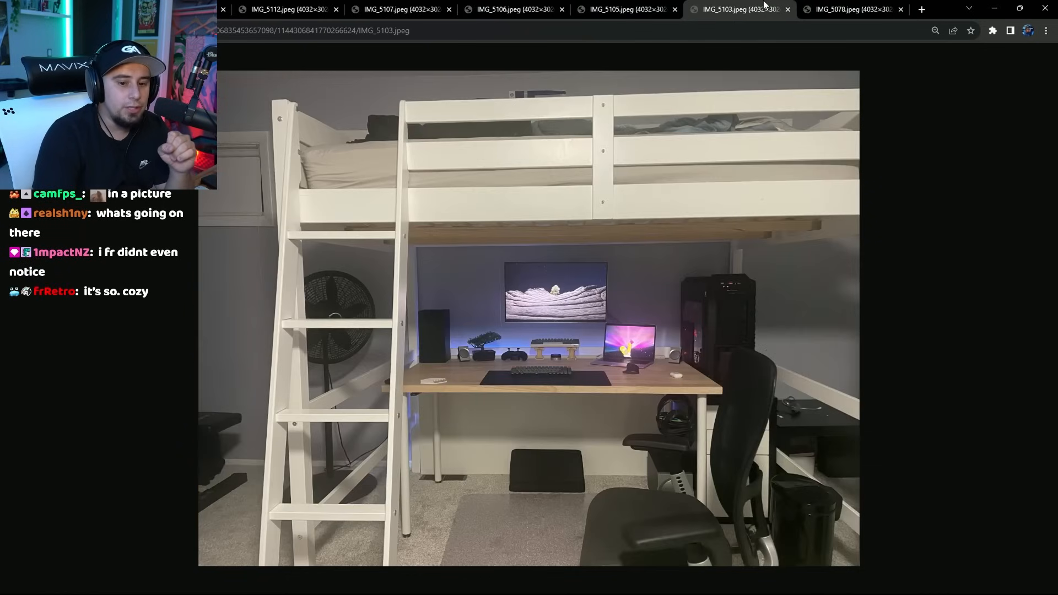
{"action": "left_click", "coordinate": [625, 9]}
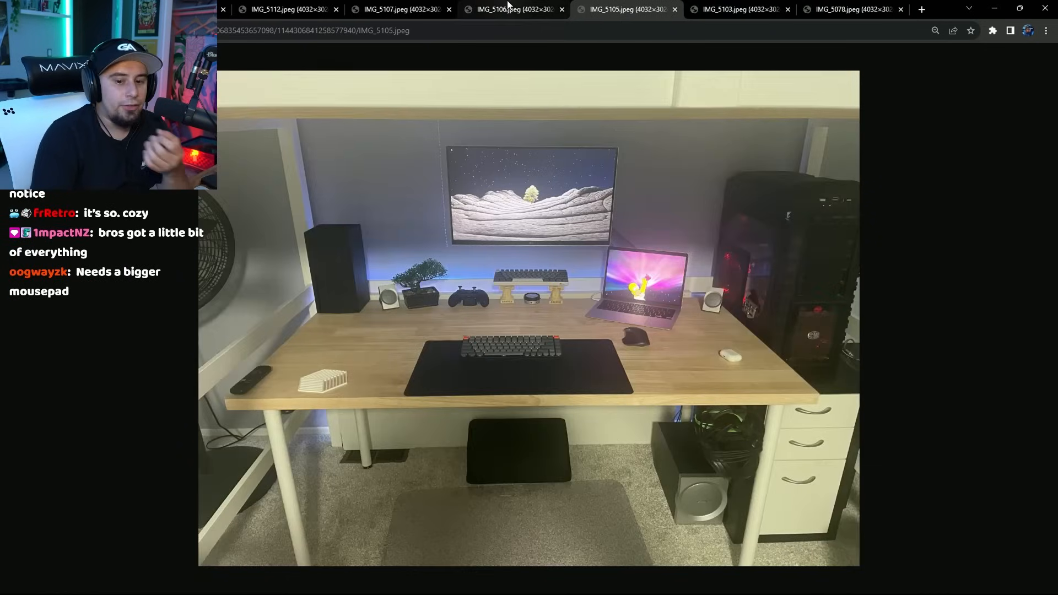
{"action": "left_click", "coordinate": [513, 8]}
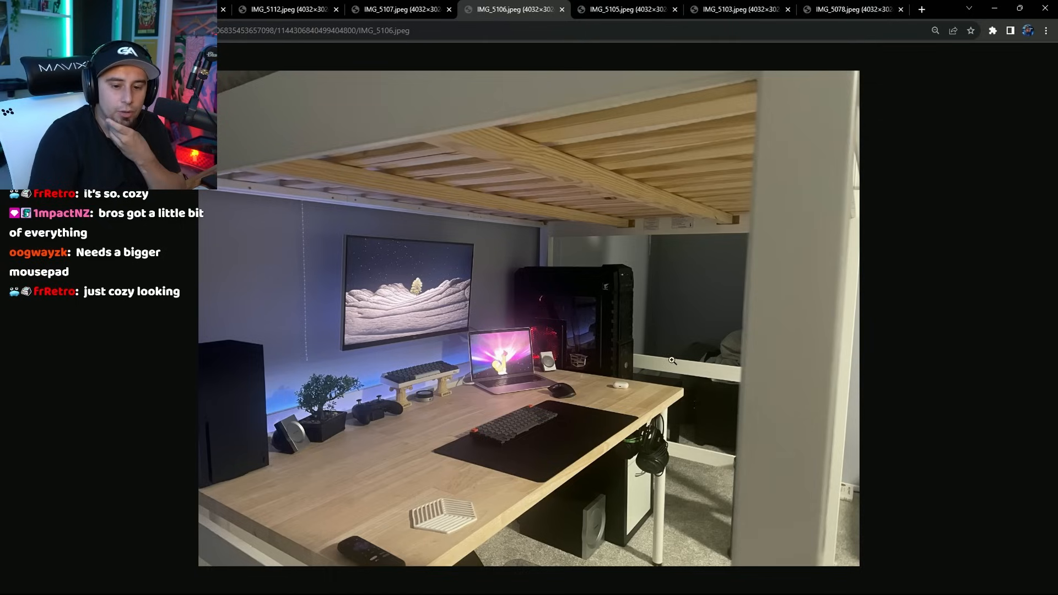
{"action": "left_click", "coordinate": [400, 9]}
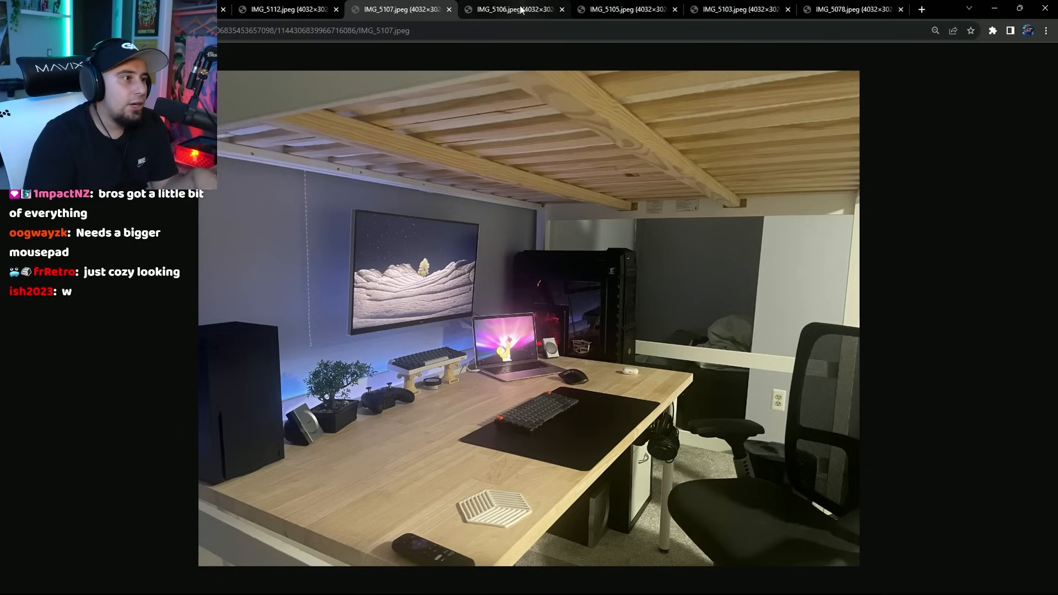
{"action": "left_click", "coordinate": [624, 9]}
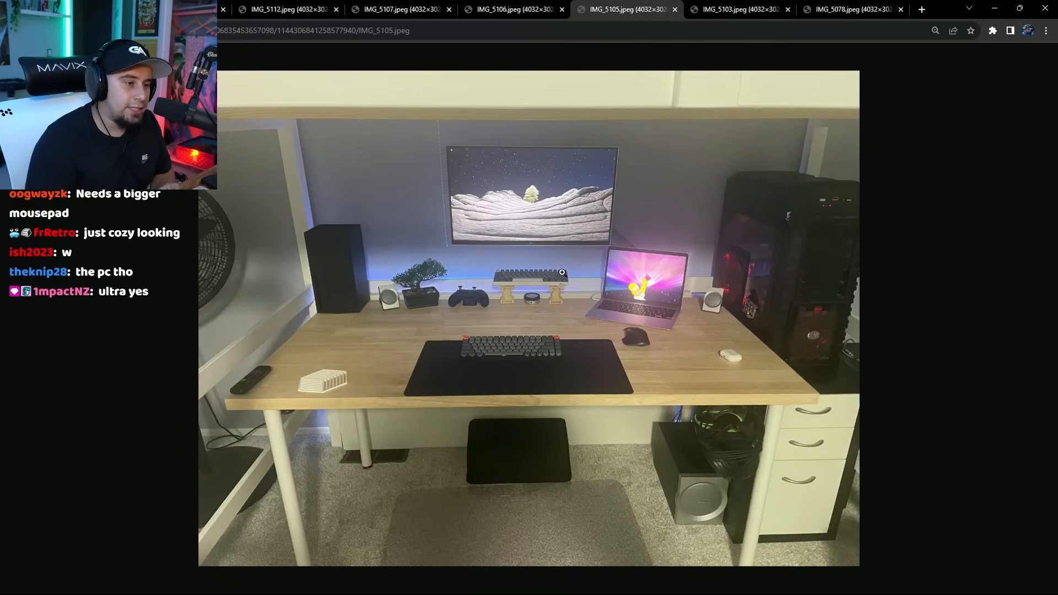
{"action": "mouse_move", "coordinate": [663, 274]}
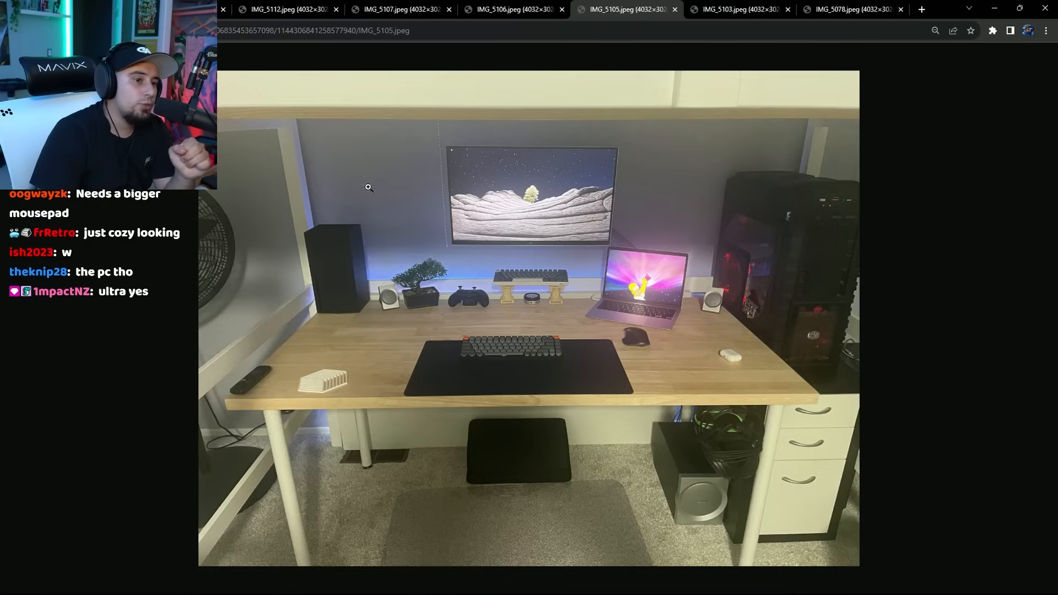
{"action": "mouse_move", "coordinate": [667, 213]}
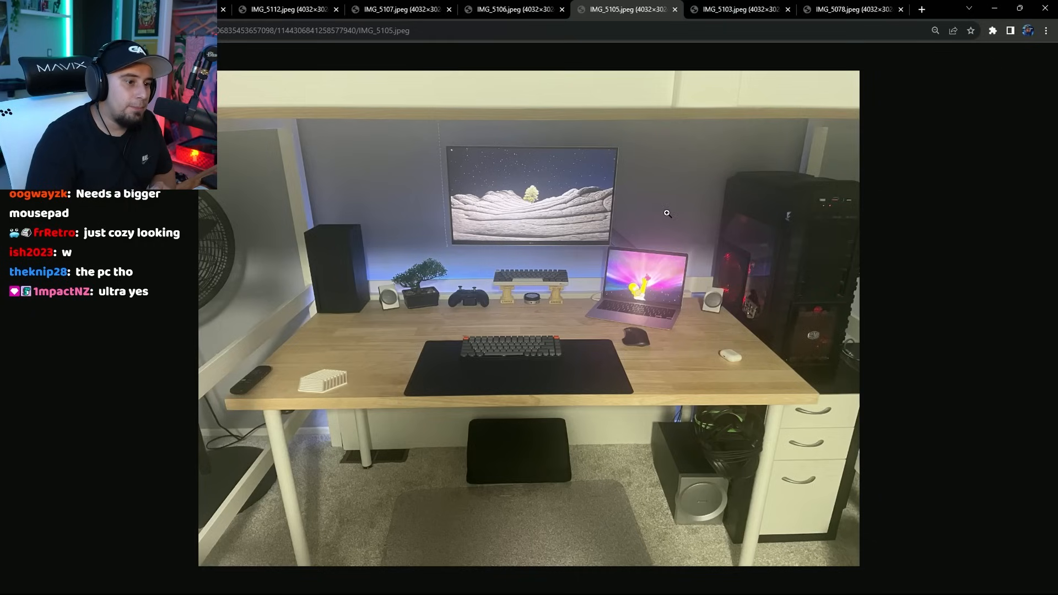